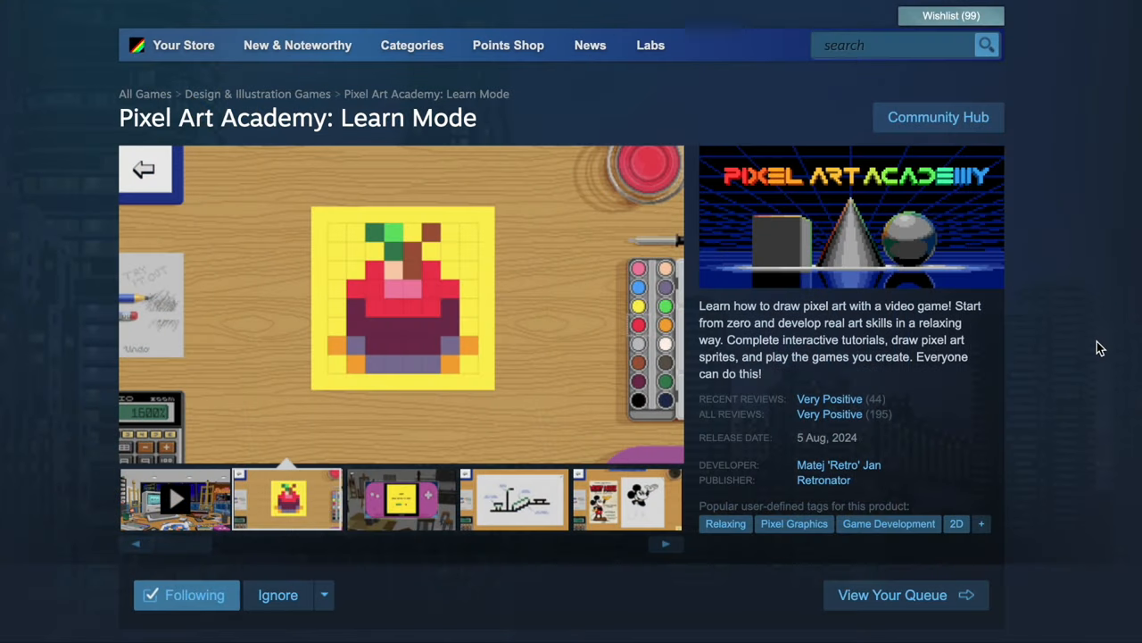
mouse_move(829, 399)
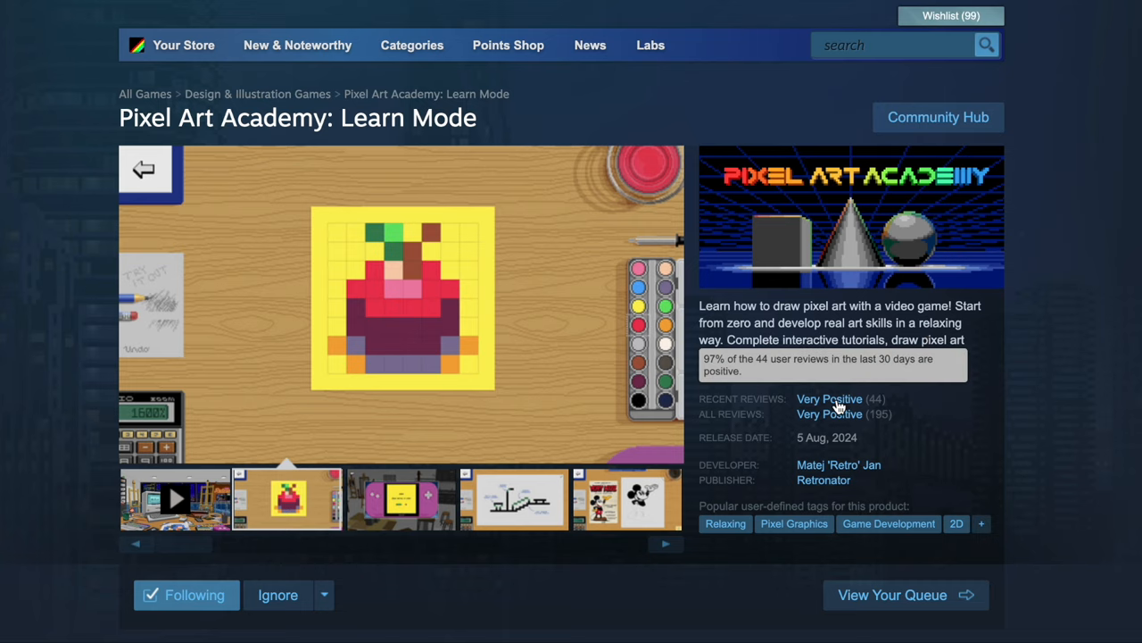
Step: Open the 'Issue with Curves' thread in the Learn Mode discussions and scroll through its comments
click(938, 117)
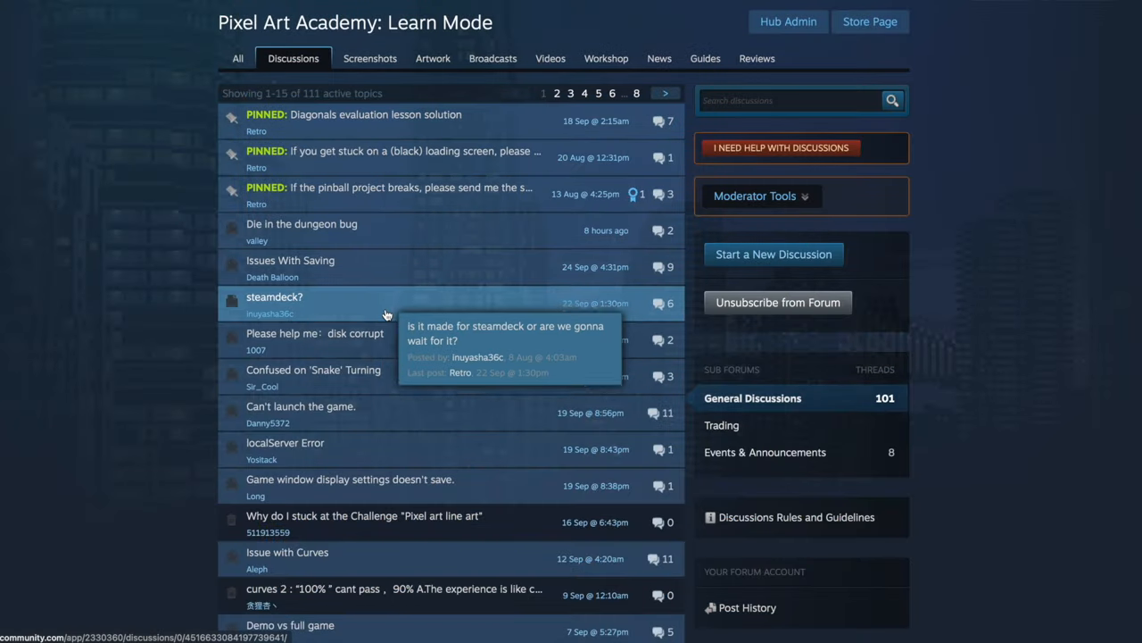
click(287, 552)
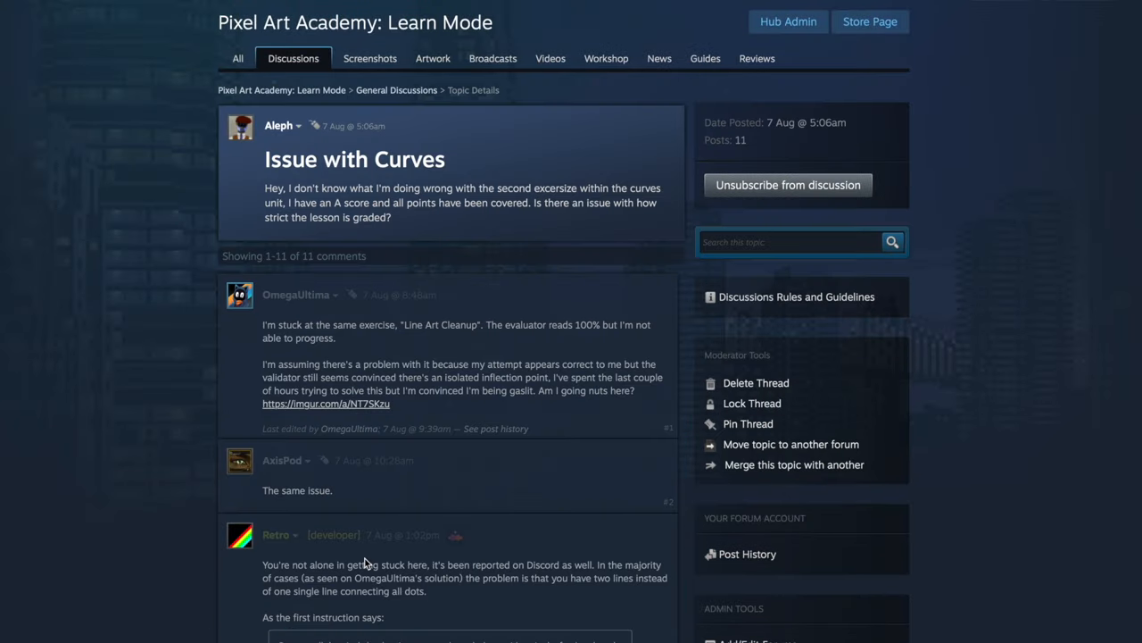
scroll(down, 3)
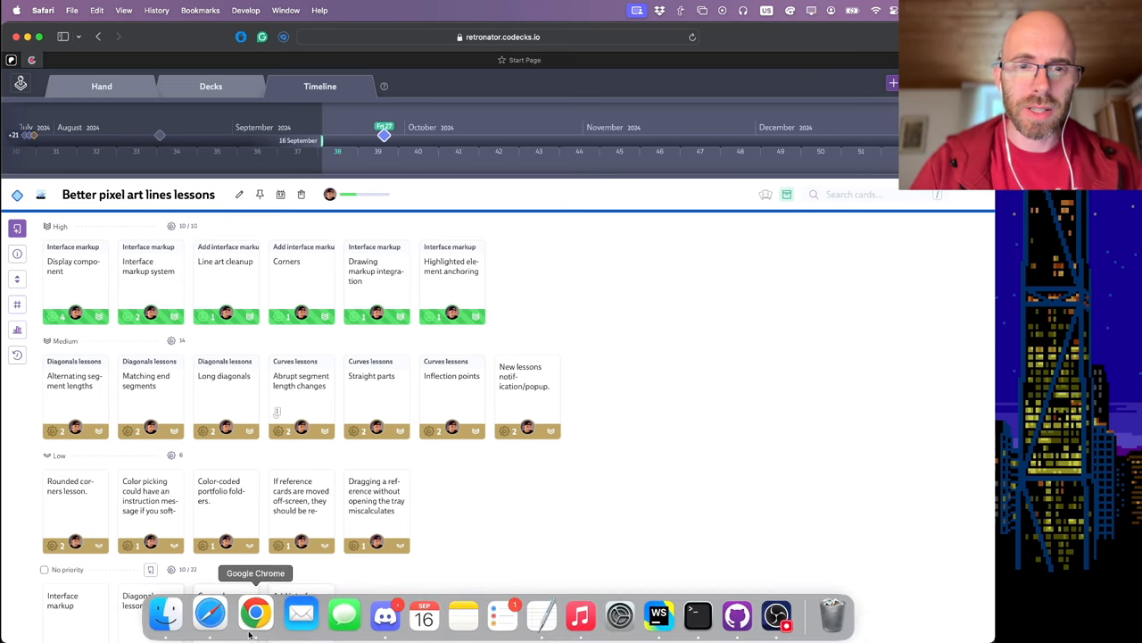
Step: In the browser game, start the Line Art Cleanup lesson from Drawing > Tutorials
click(256, 614)
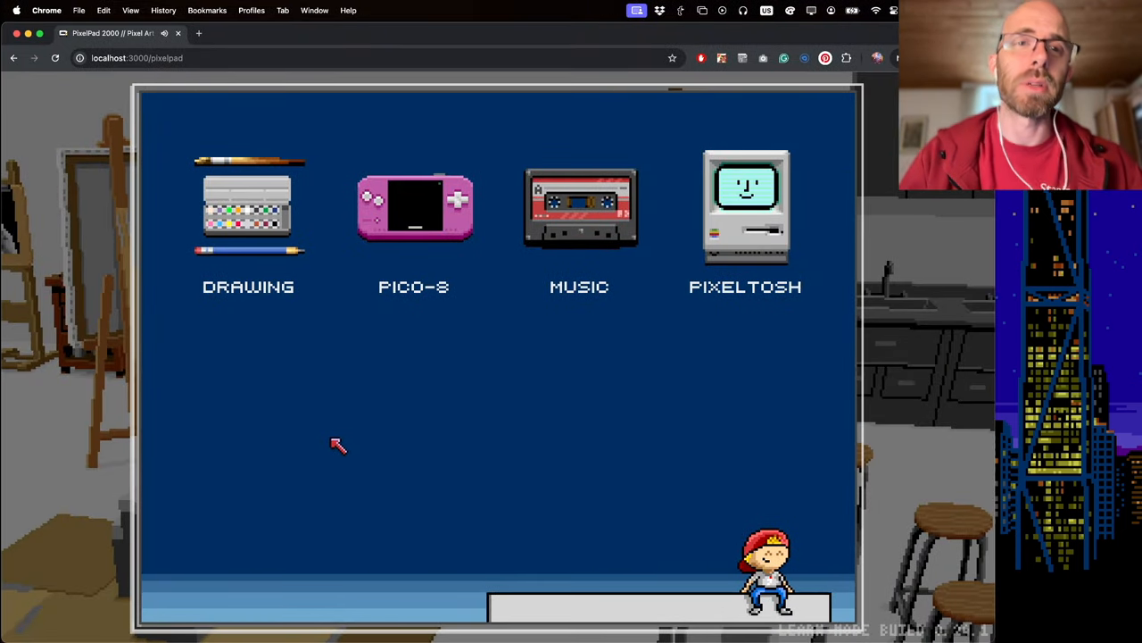
click(248, 207)
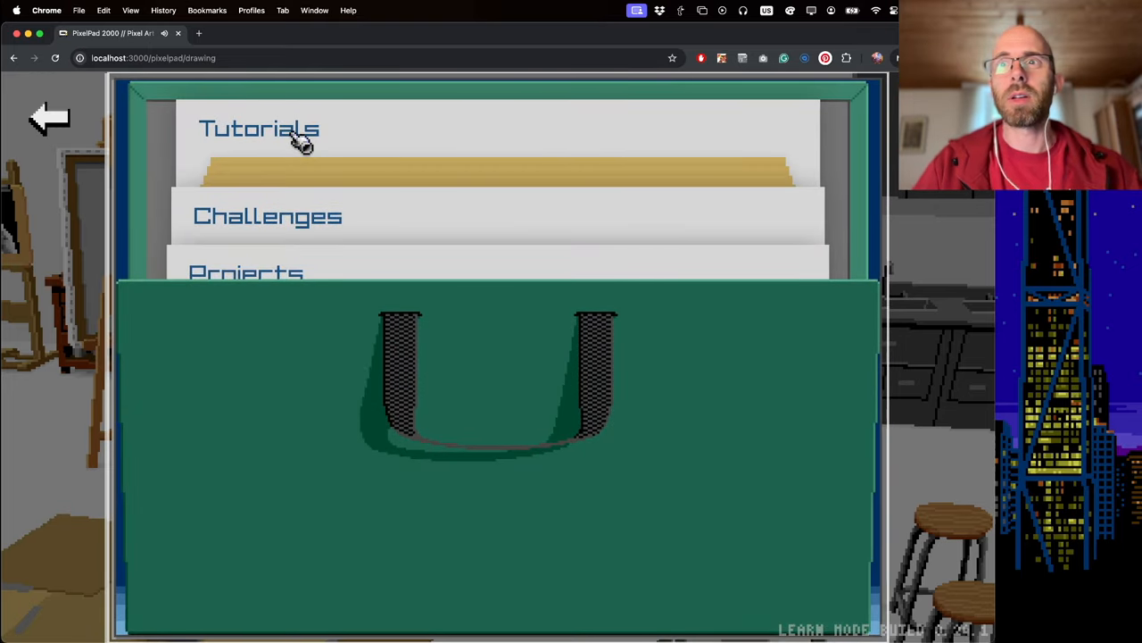
click(259, 129)
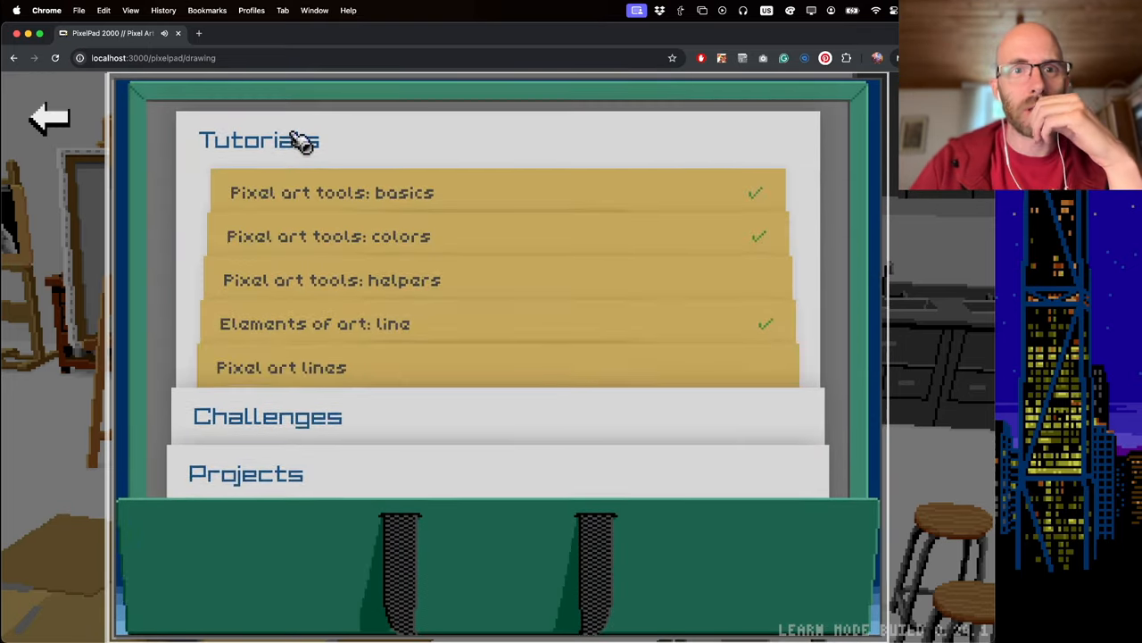
click(281, 367)
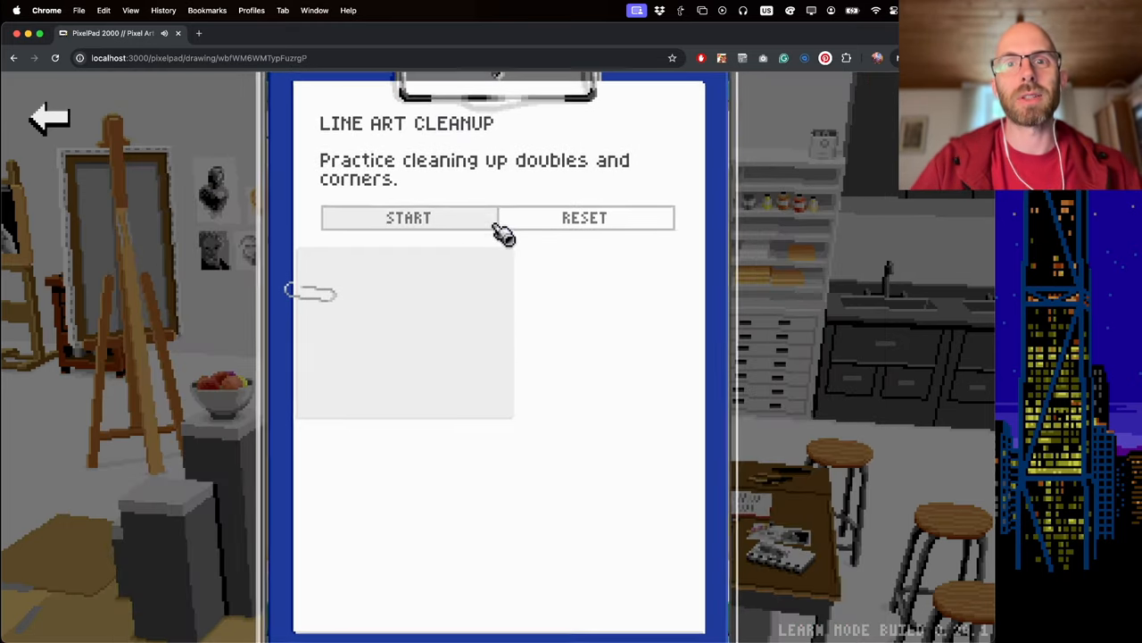
click(408, 218)
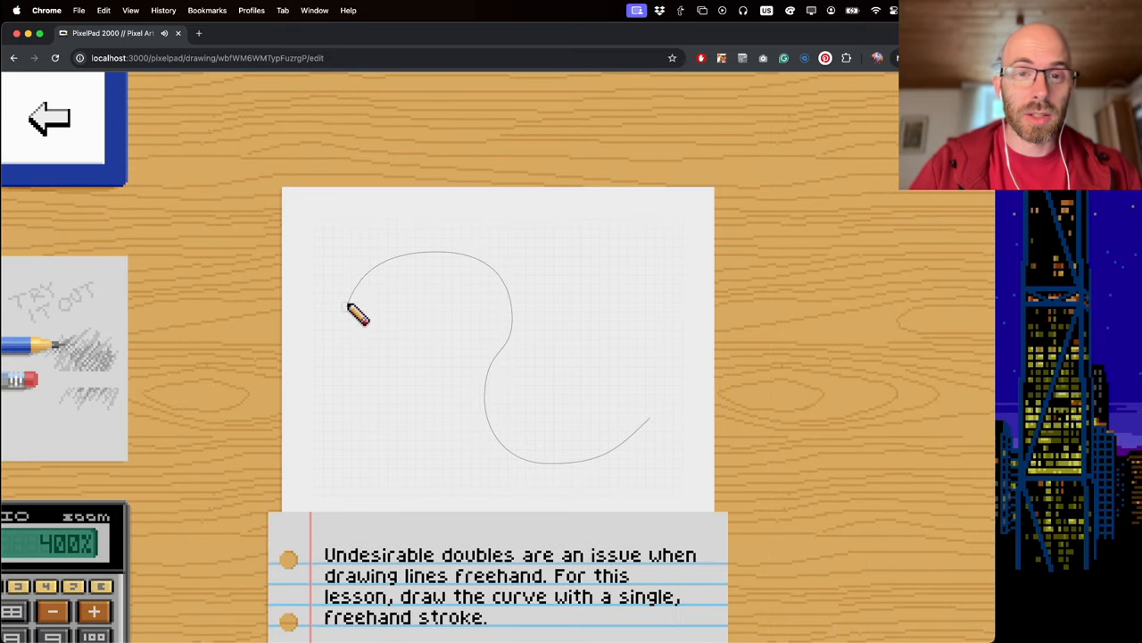
Step: Trace the guide curve in two pencil strokes and bring up the evaluation paper
drag(353, 308, 522, 321)
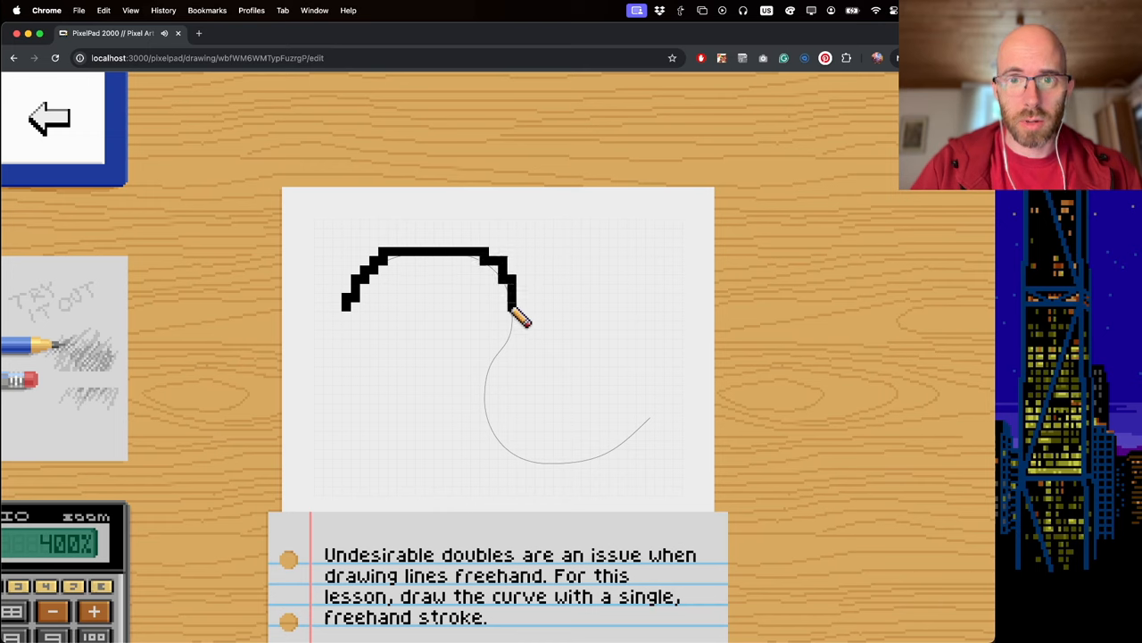
drag(522, 321, 602, 469)
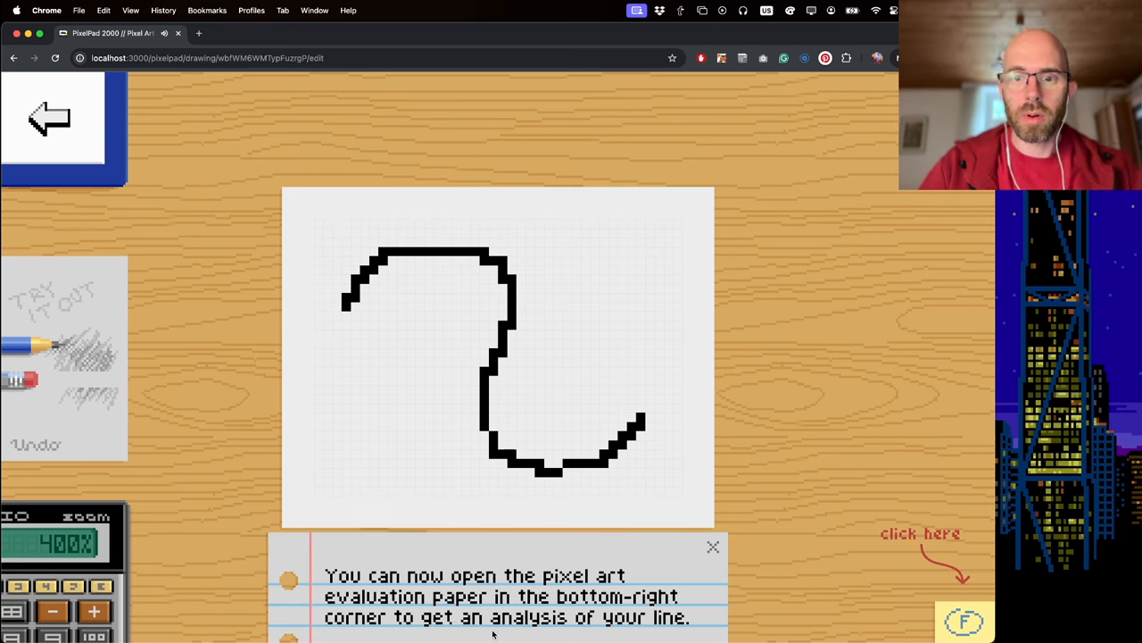
mouse_move(721, 388)
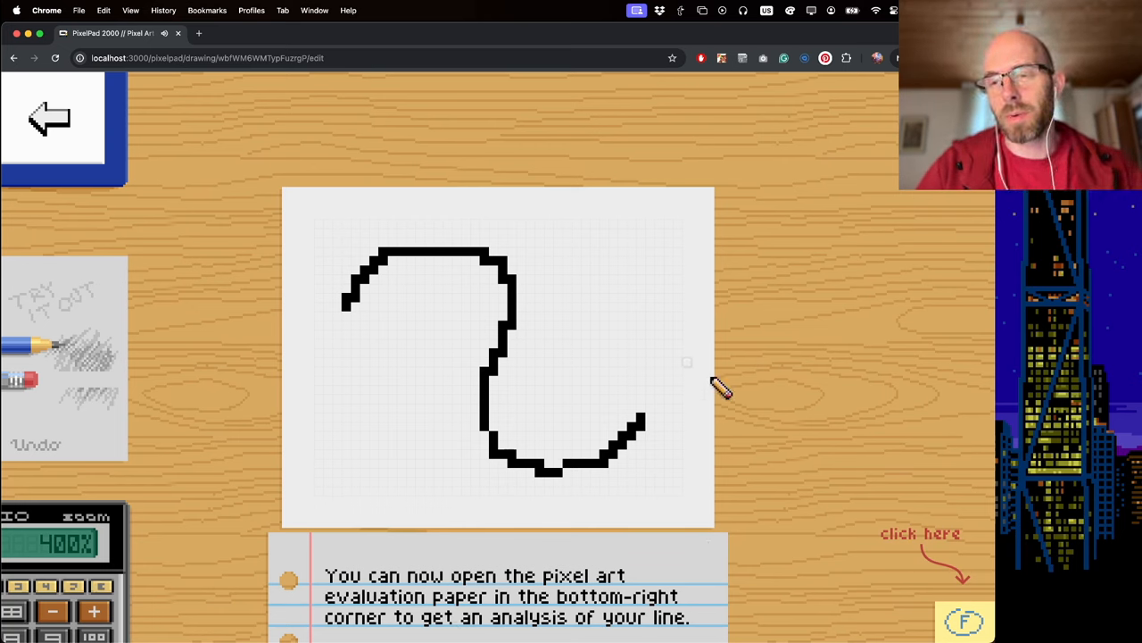
mouse_move(919, 518)
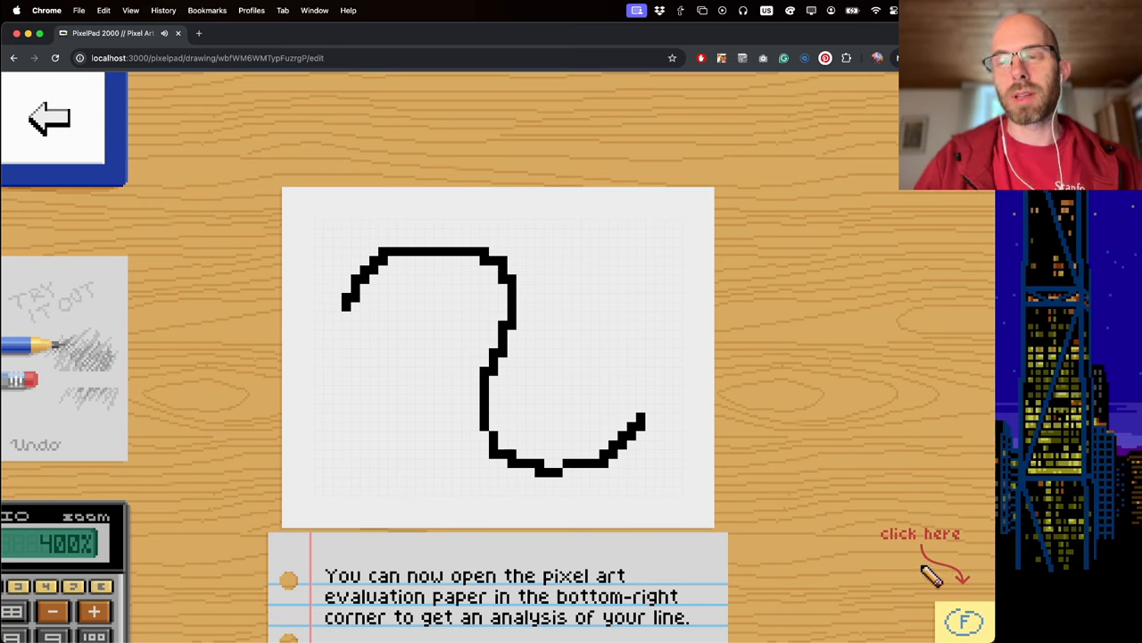
mouse_move(719, 397)
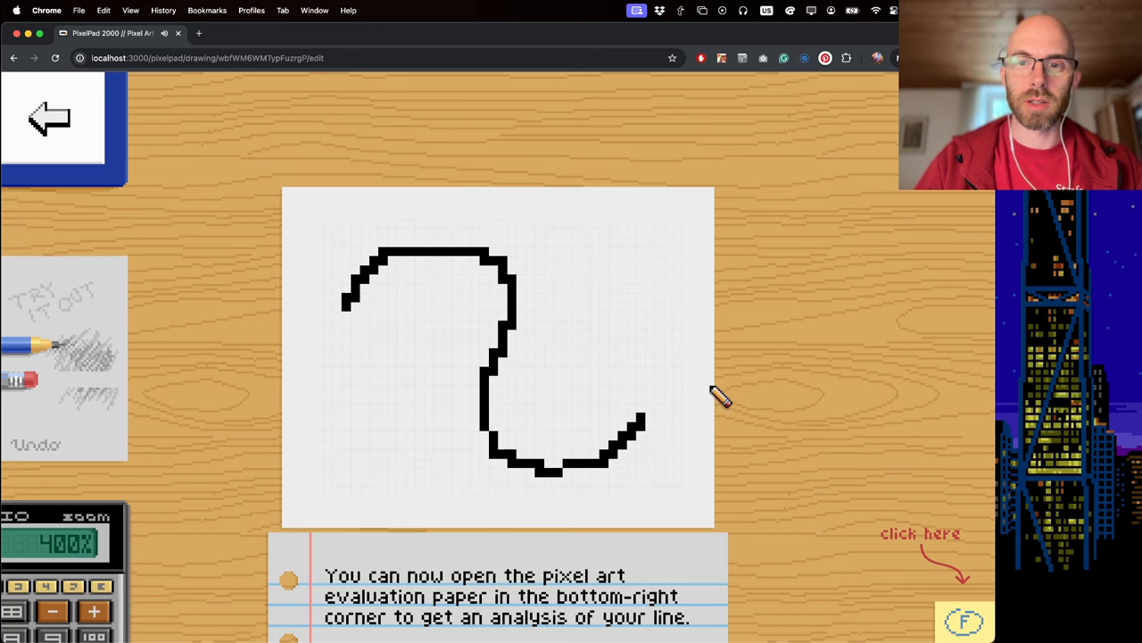
click(965, 620)
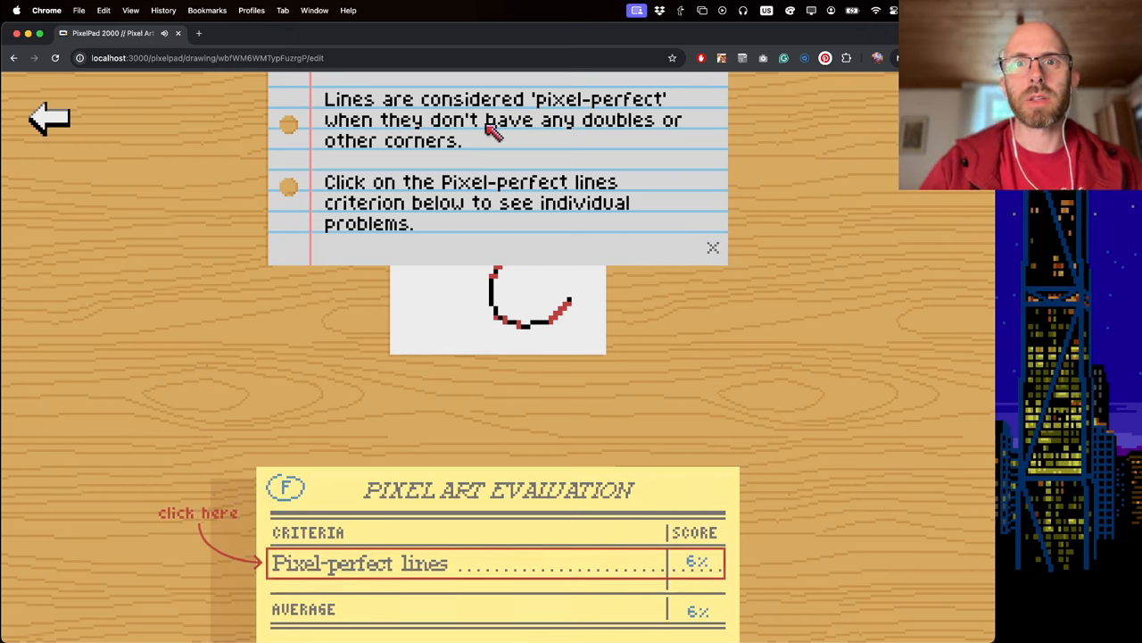
mouse_move(610, 139)
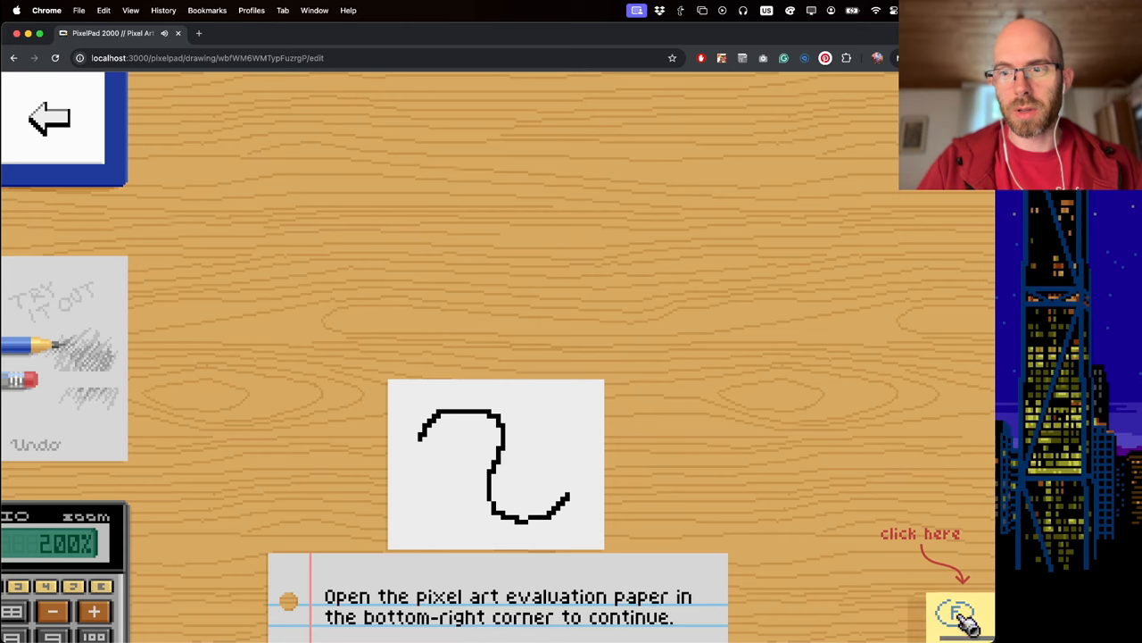
Step: Reopen the evaluation paper to see the curve's highlighted problem spots and 6% score
click(960, 616)
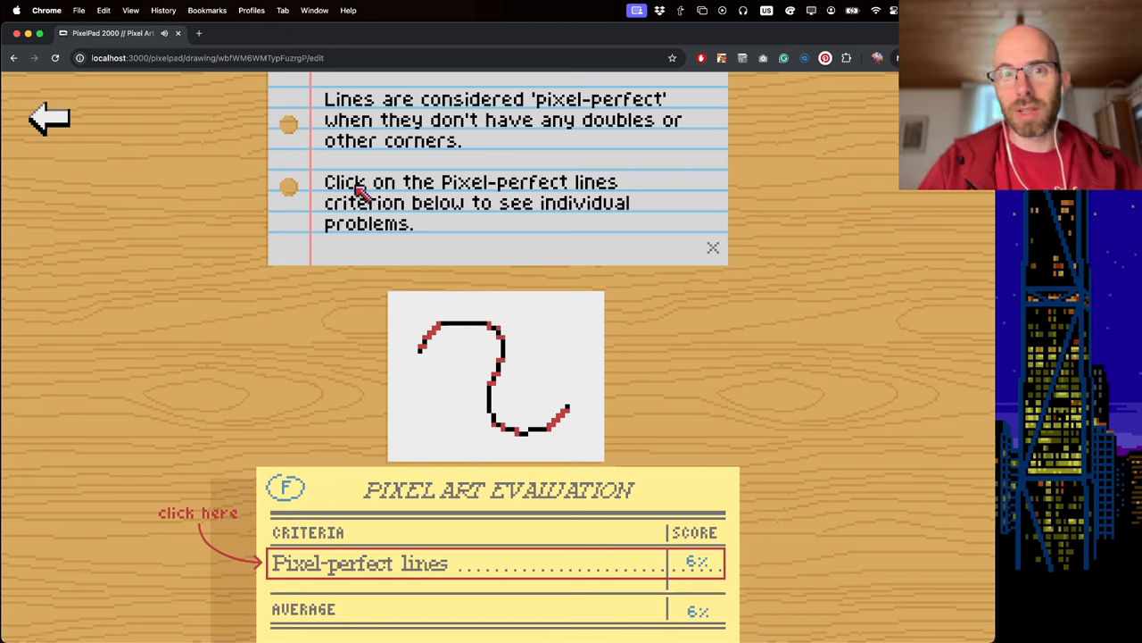
mouse_move(351, 208)
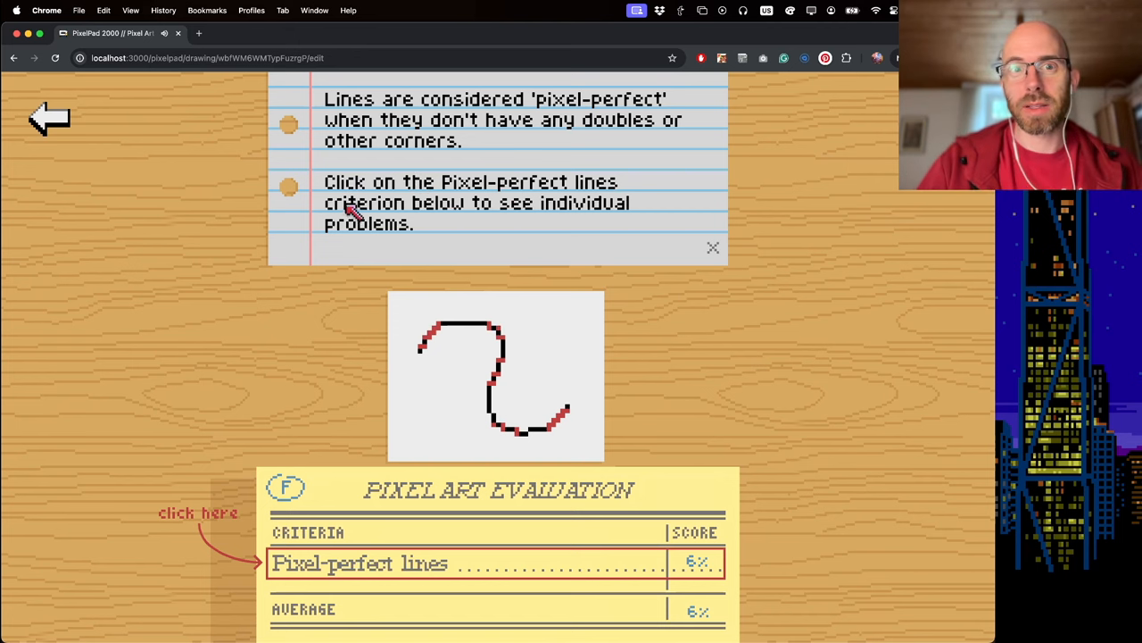
mouse_move(671, 217)
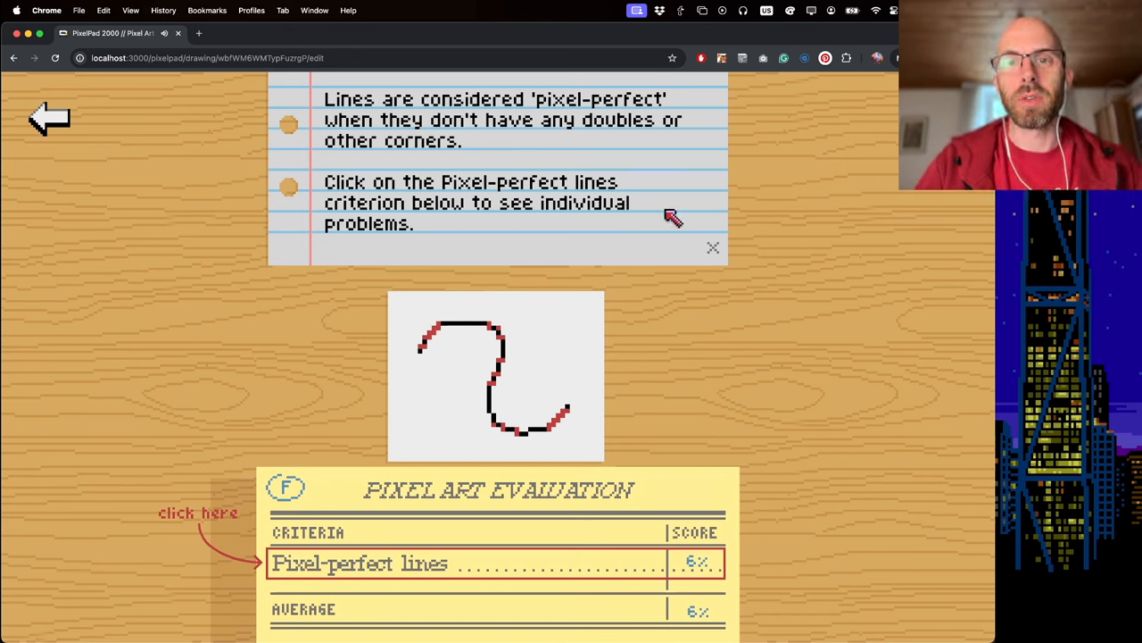
mouse_move(420, 175)
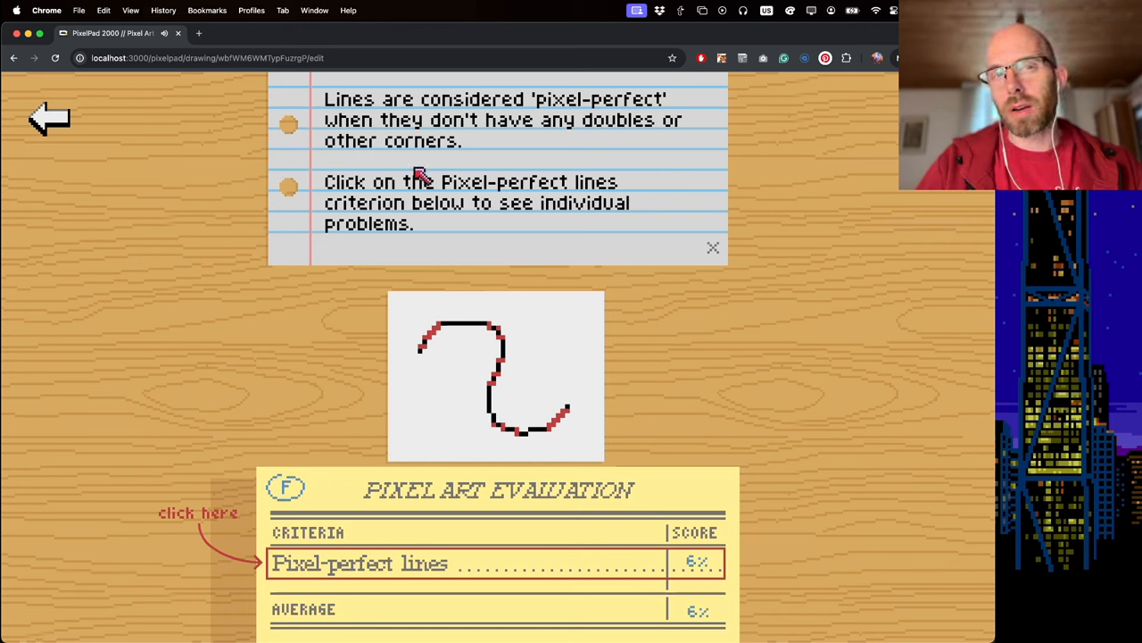
mouse_move(446, 175)
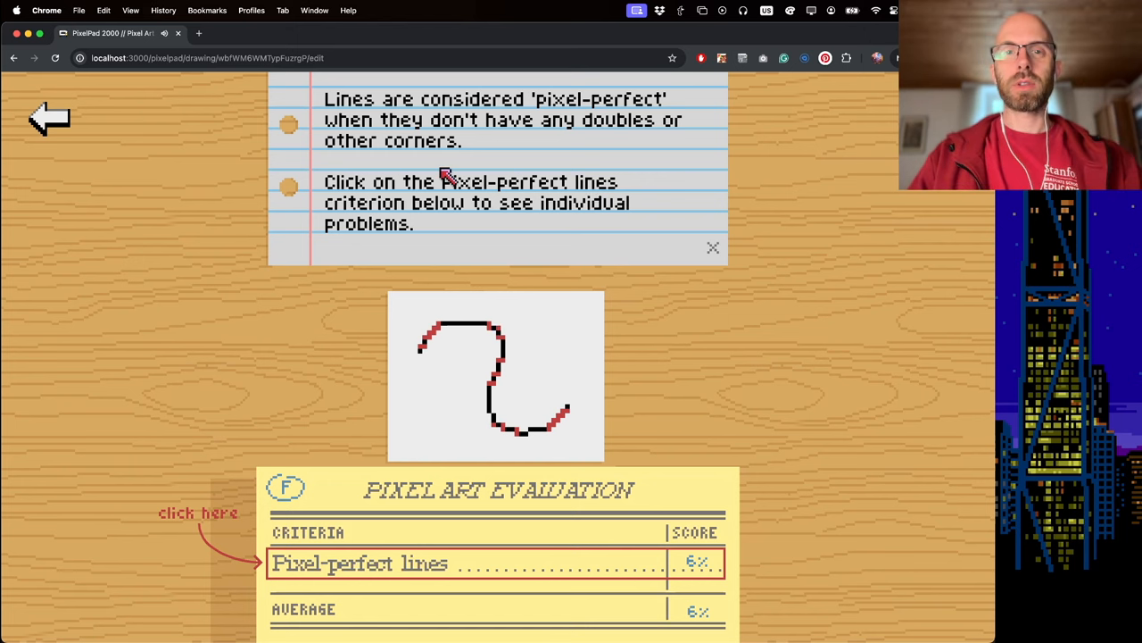
mouse_move(427, 81)
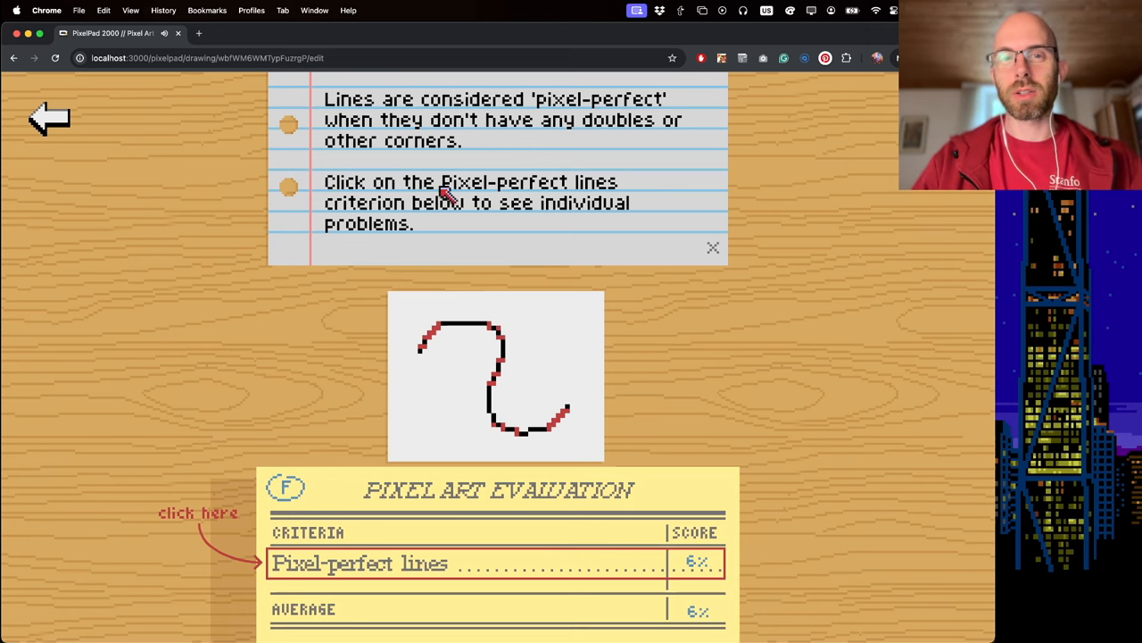
mouse_move(384, 224)
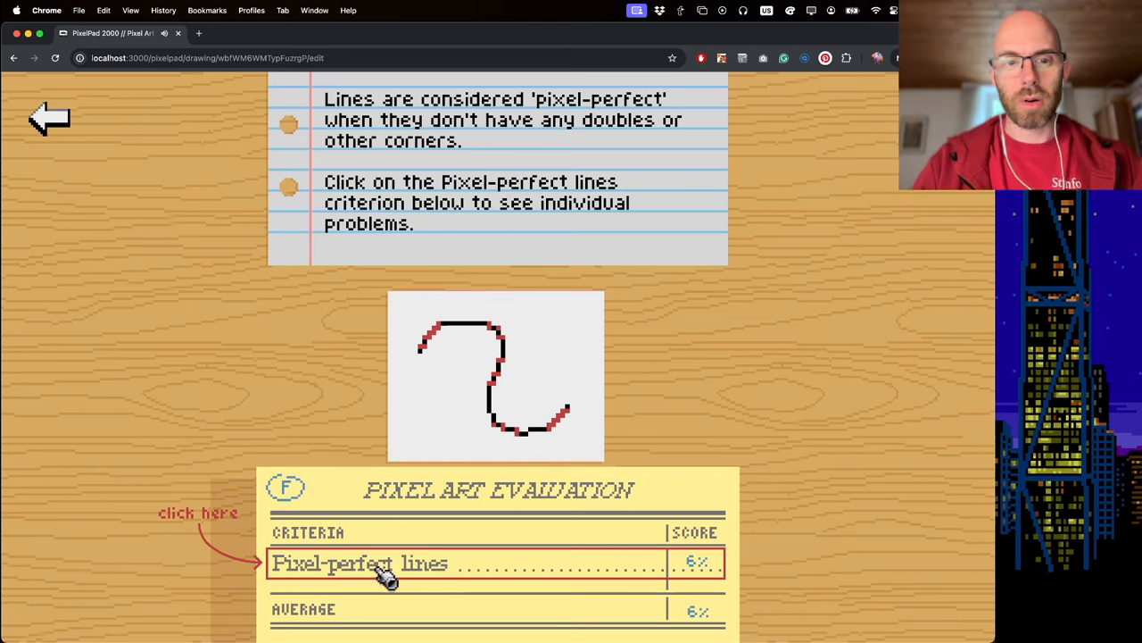
Step: Open the Pixel-perfect lines criterion, revealing 32 doubles and 2 corners
click(360, 563)
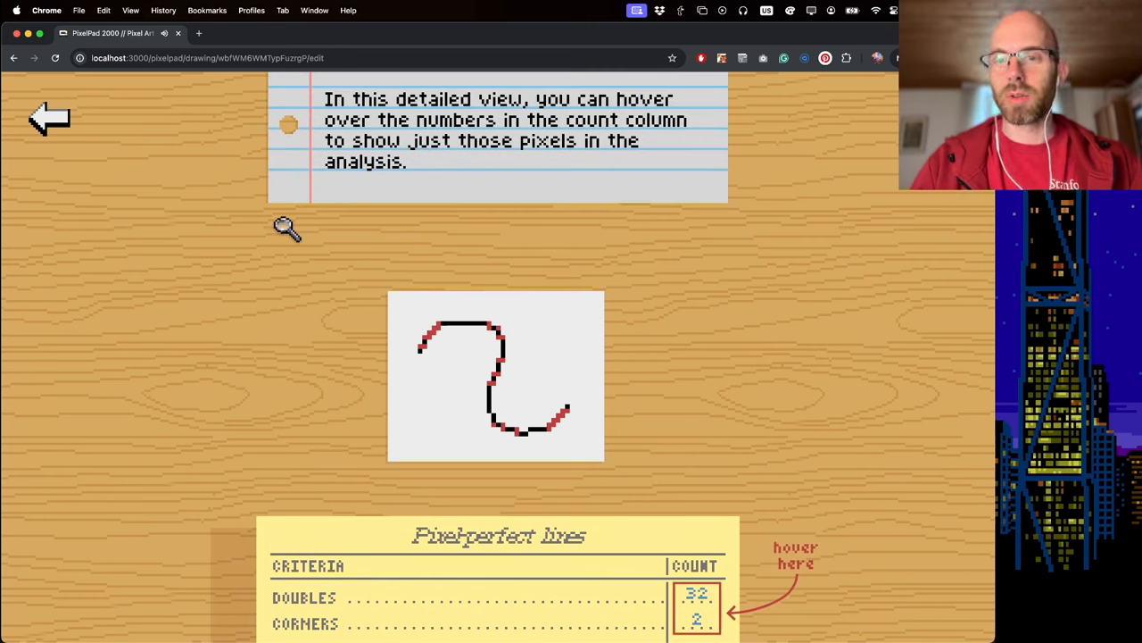
mouse_move(772, 611)
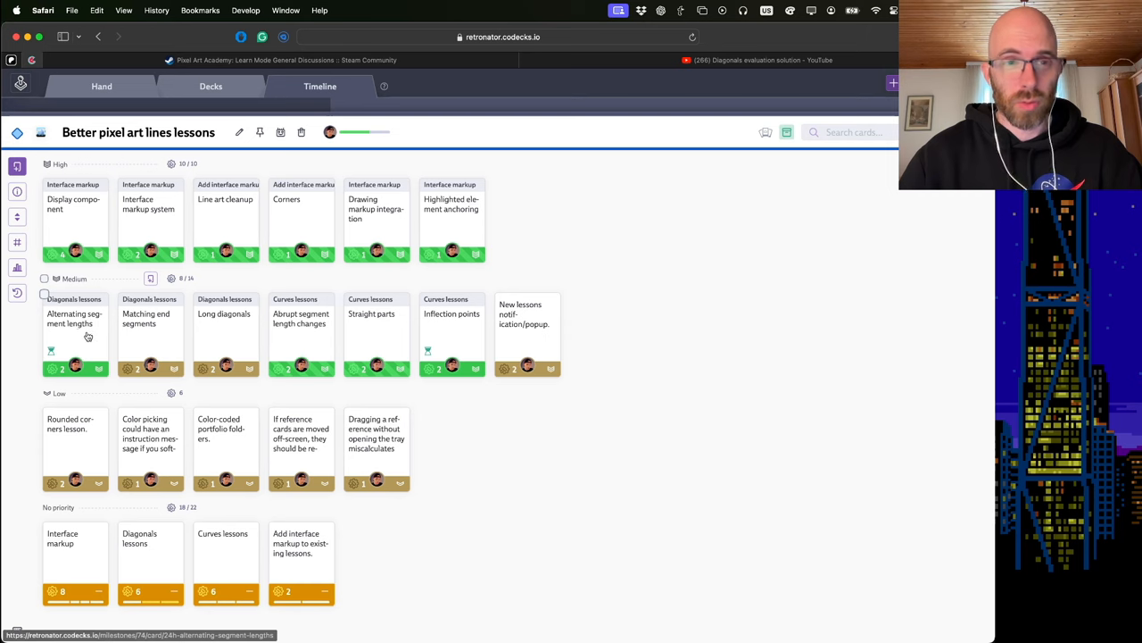
mouse_move(125, 277)
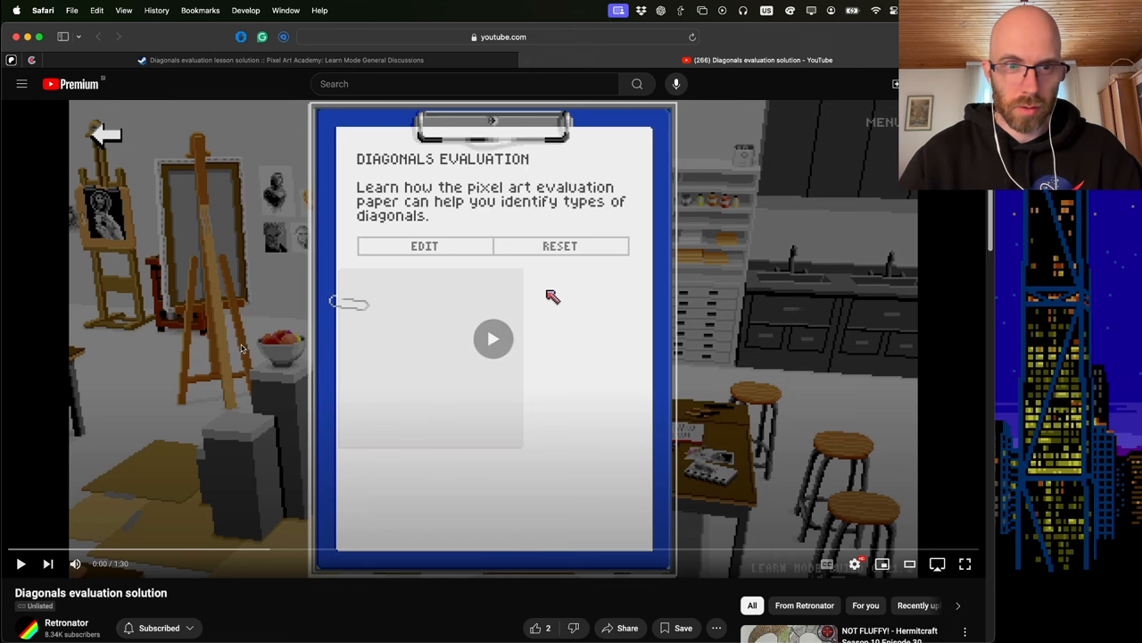
click(493, 339)
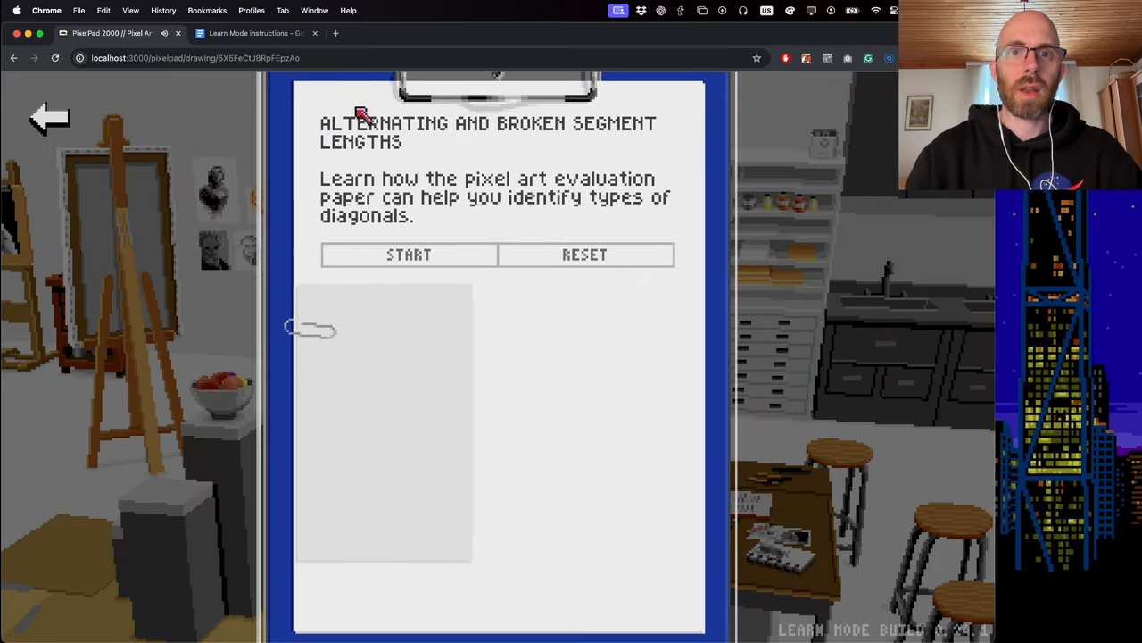
mouse_move(393, 236)
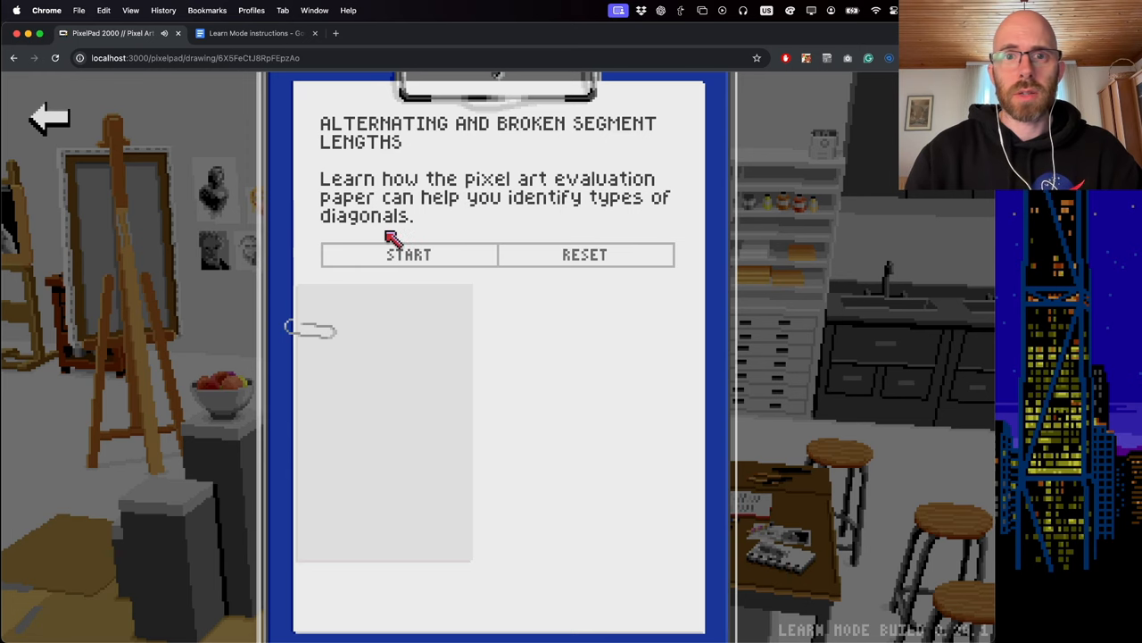
Step: Launch the Alternating and Broken Segment Lengths lesson, showing two diagonals at 78% even diagonals
click(407, 255)
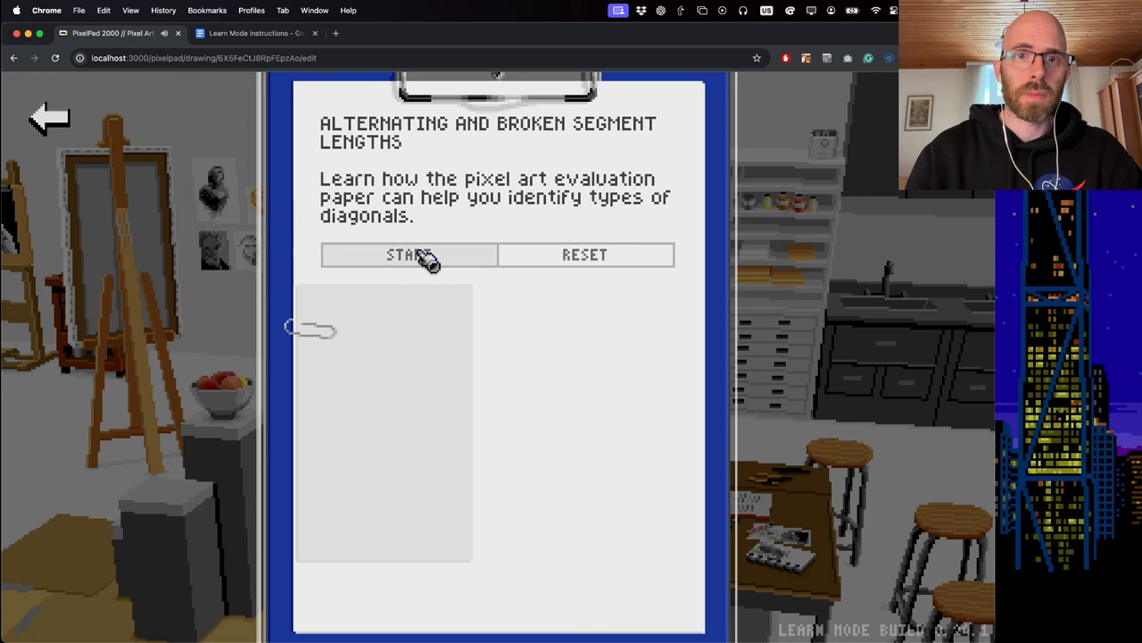
click(409, 255)
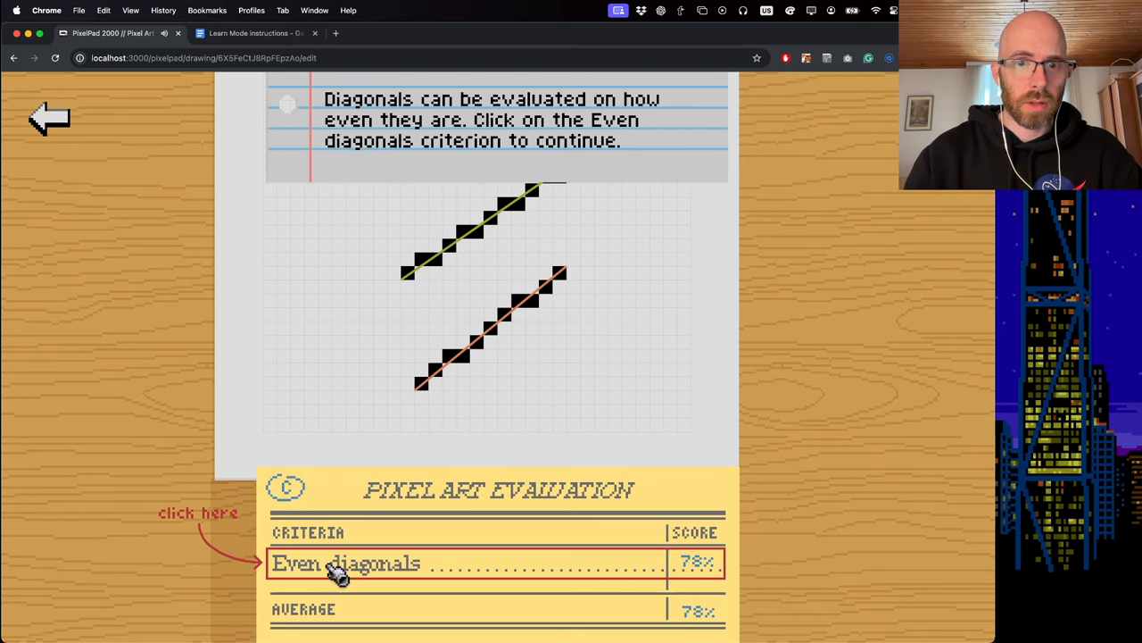
Step: Open the Even diagonals breakdown labeling one even, one alternating and one broken diagonal
click(346, 563)
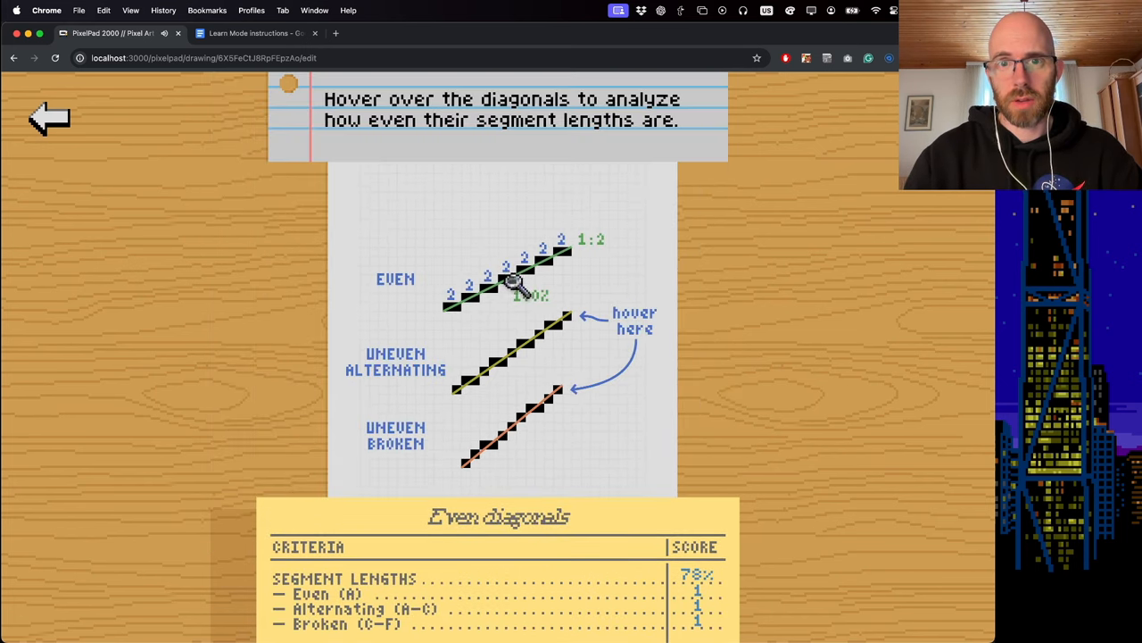
mouse_move(513, 284)
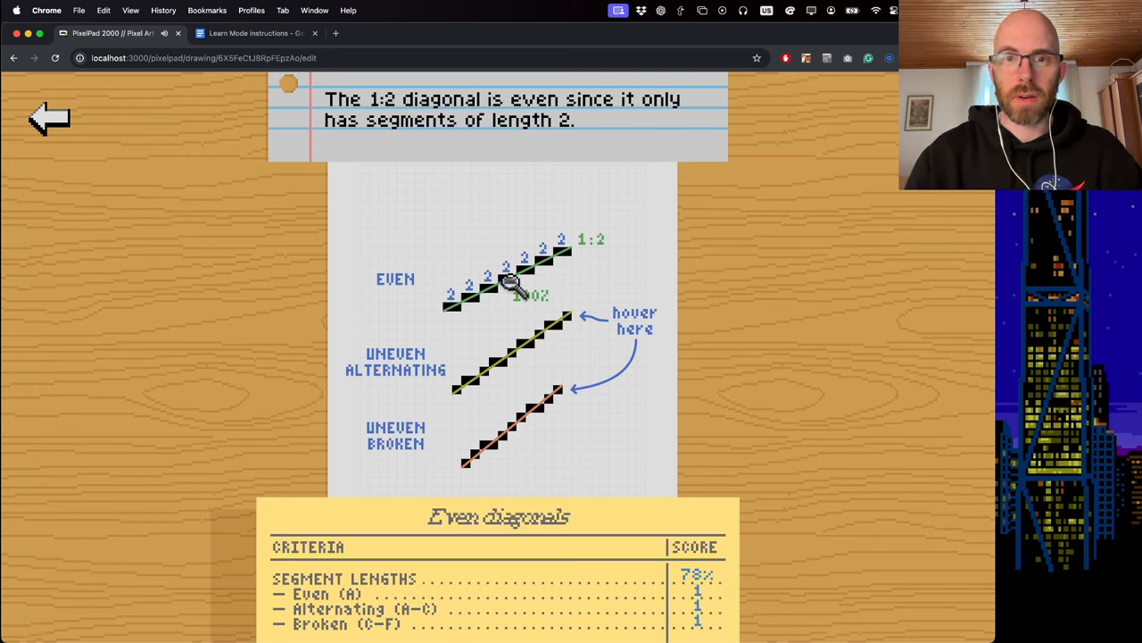
mouse_move(397, 375)
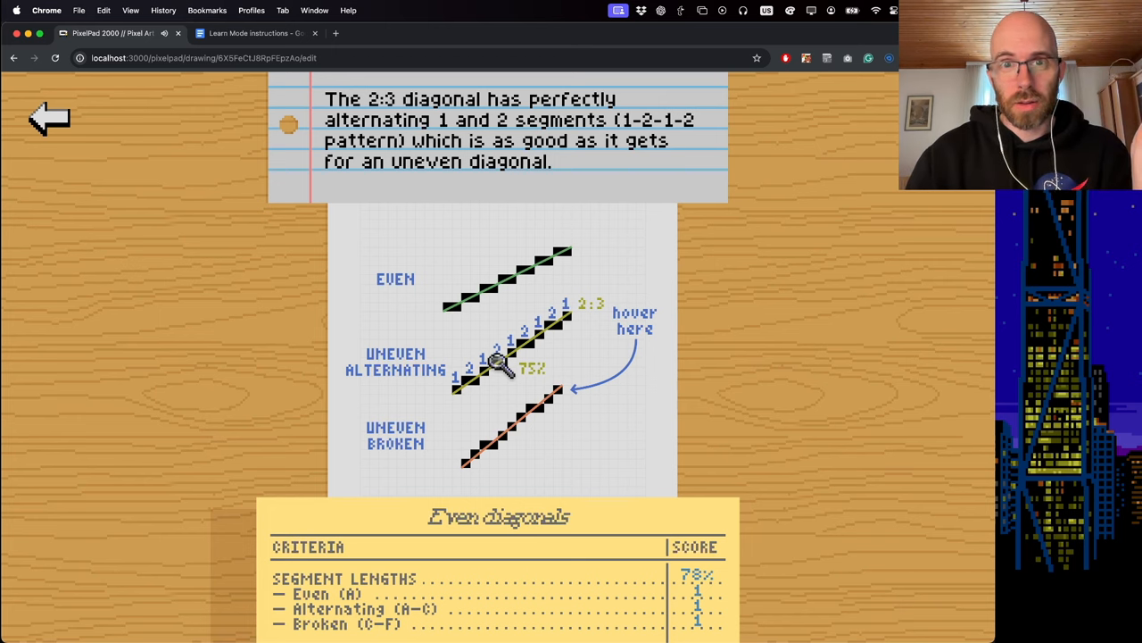
mouse_move(495, 446)
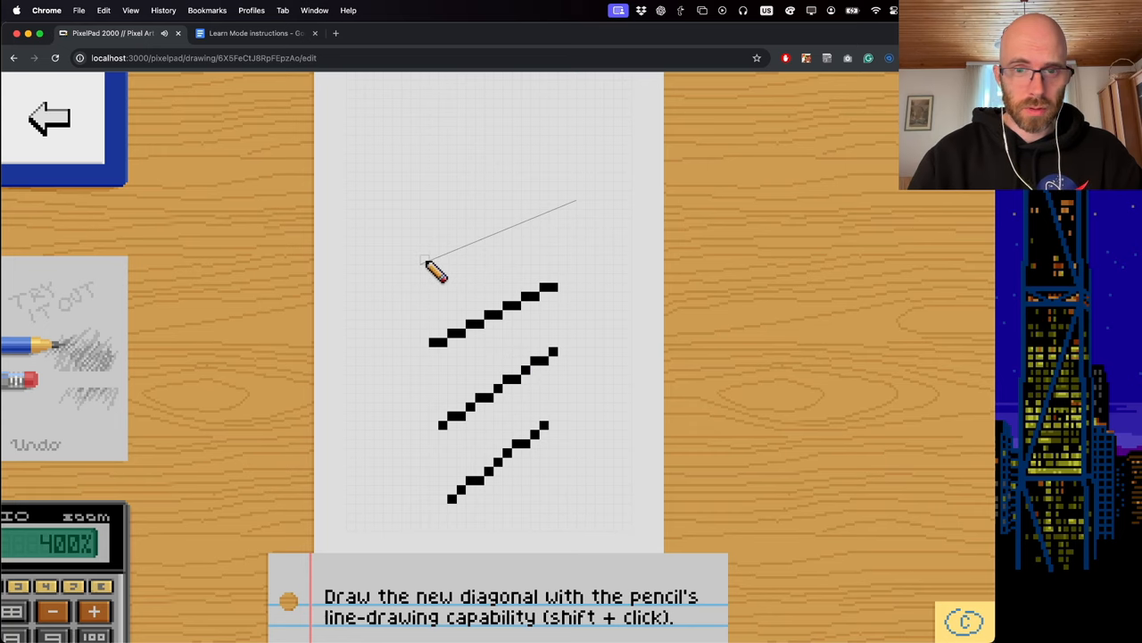
Step: Draw a new 2:5 diagonal above the others, then close the evaluation to edit it
click(576, 206)
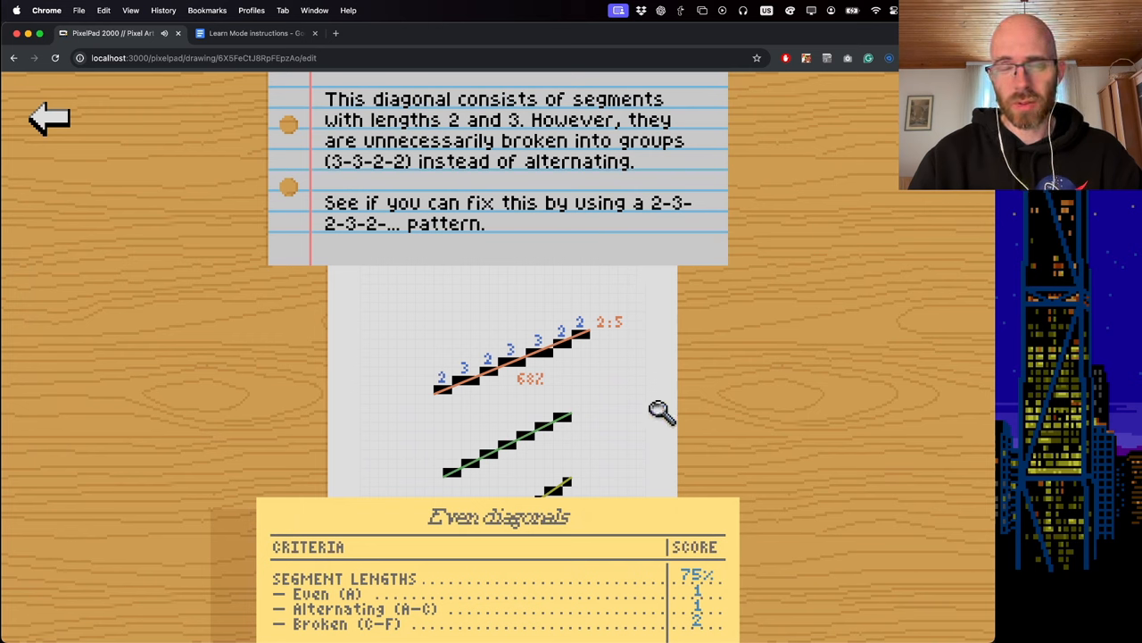
mouse_move(609, 398)
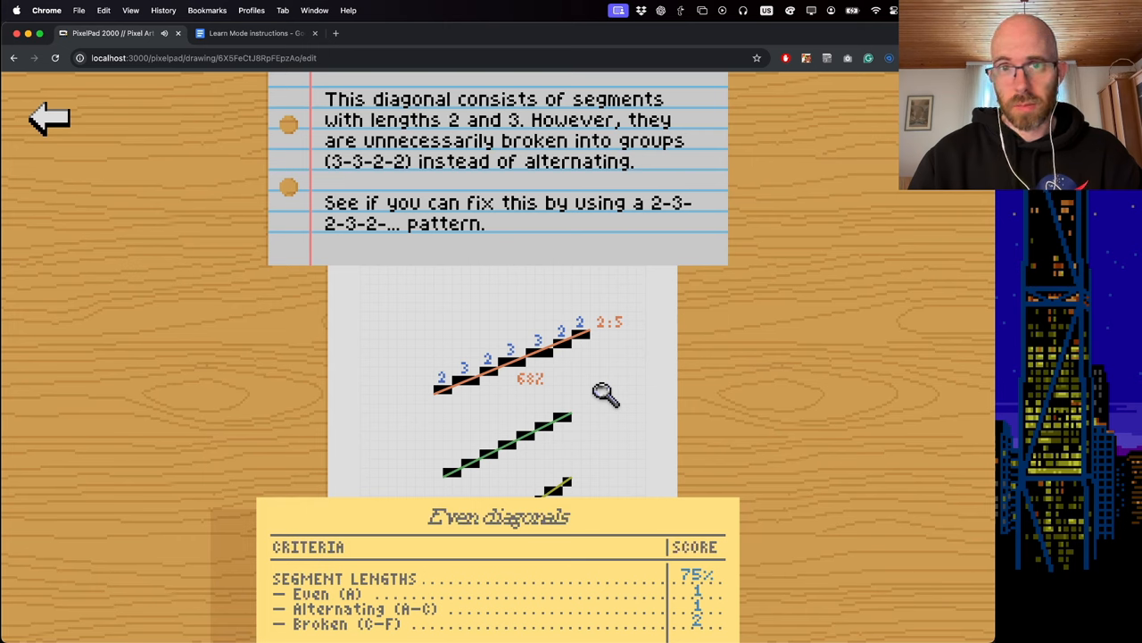
mouse_move(531, 393)
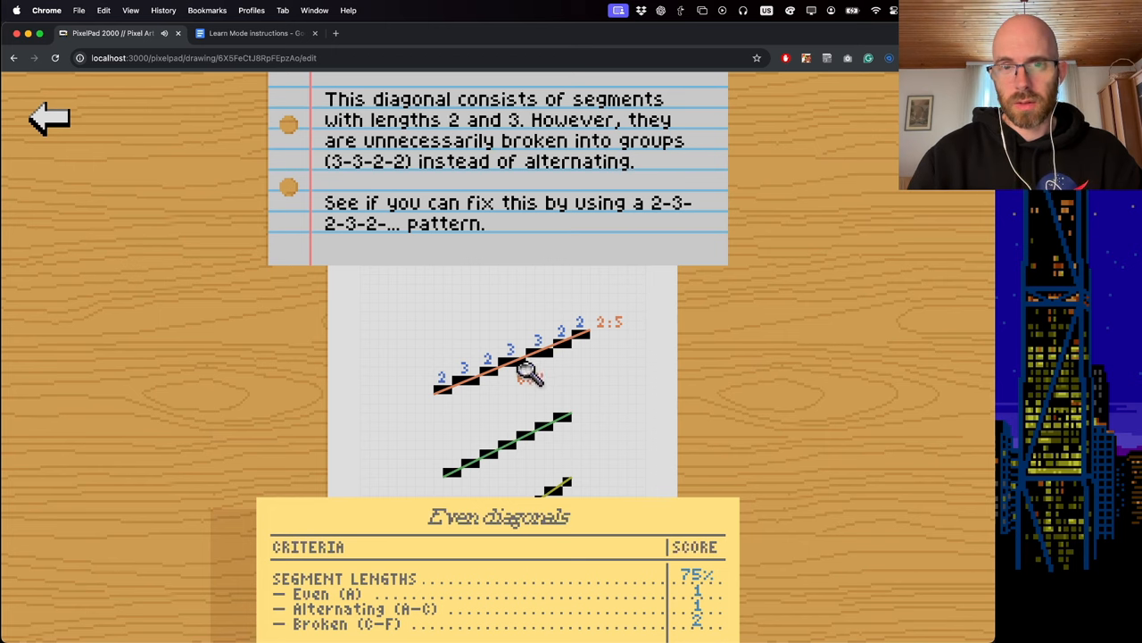
mouse_move(522, 366)
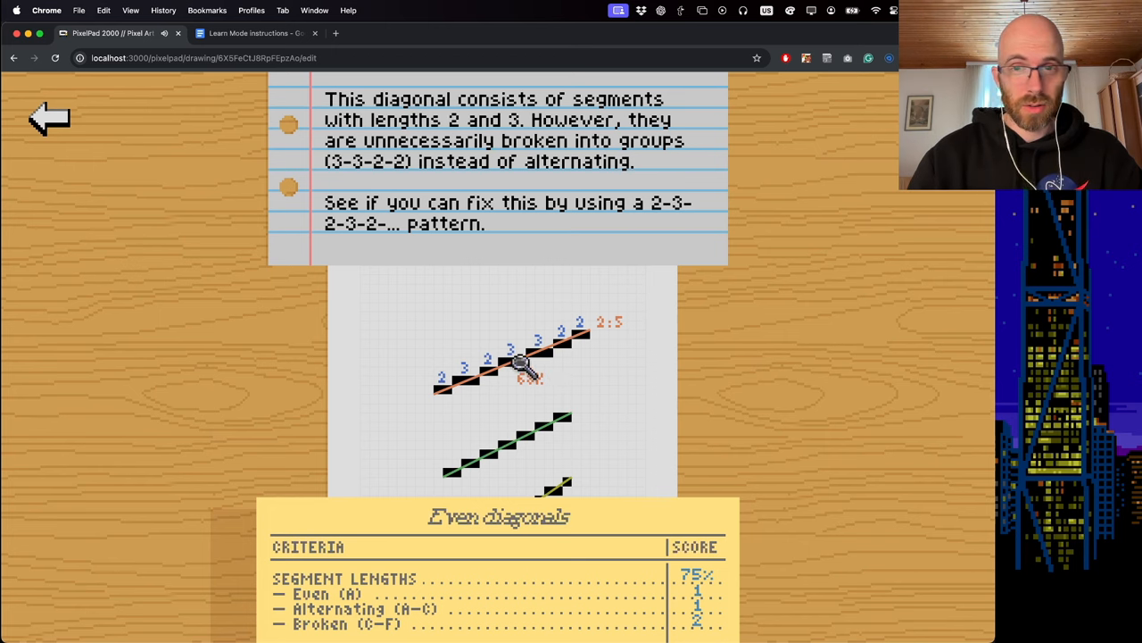
mouse_move(572, 357)
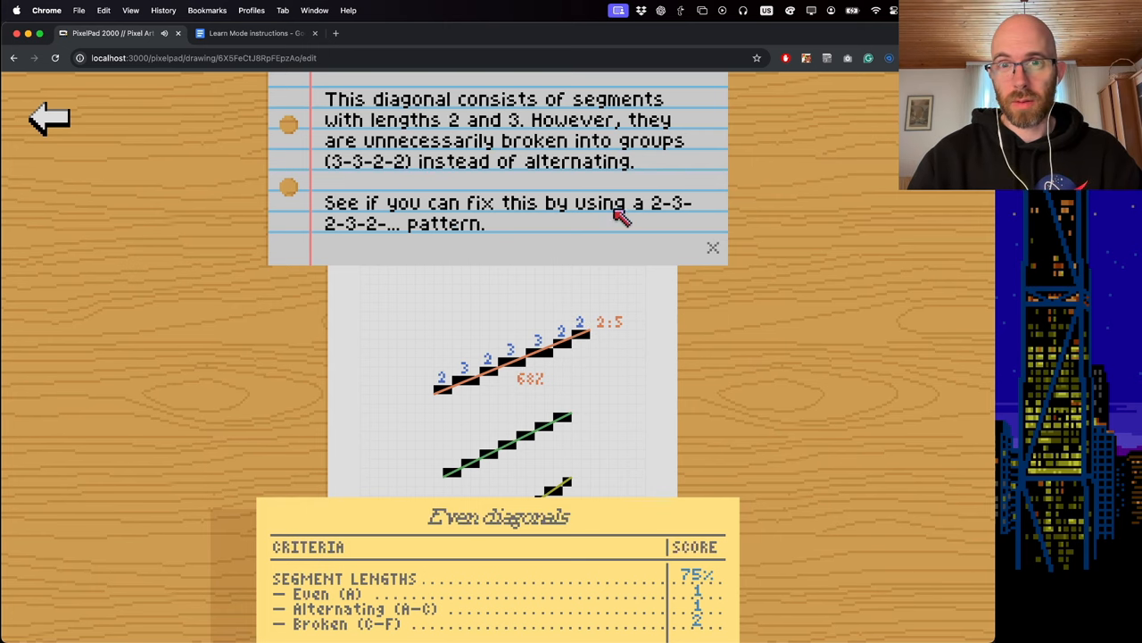
click(713, 247)
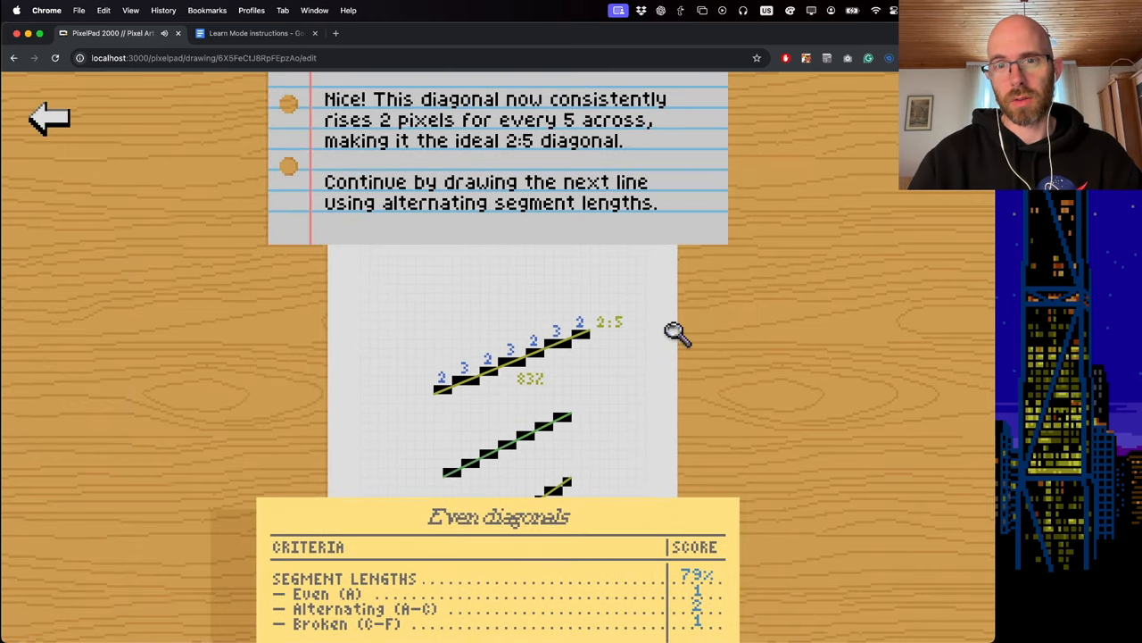
mouse_move(643, 366)
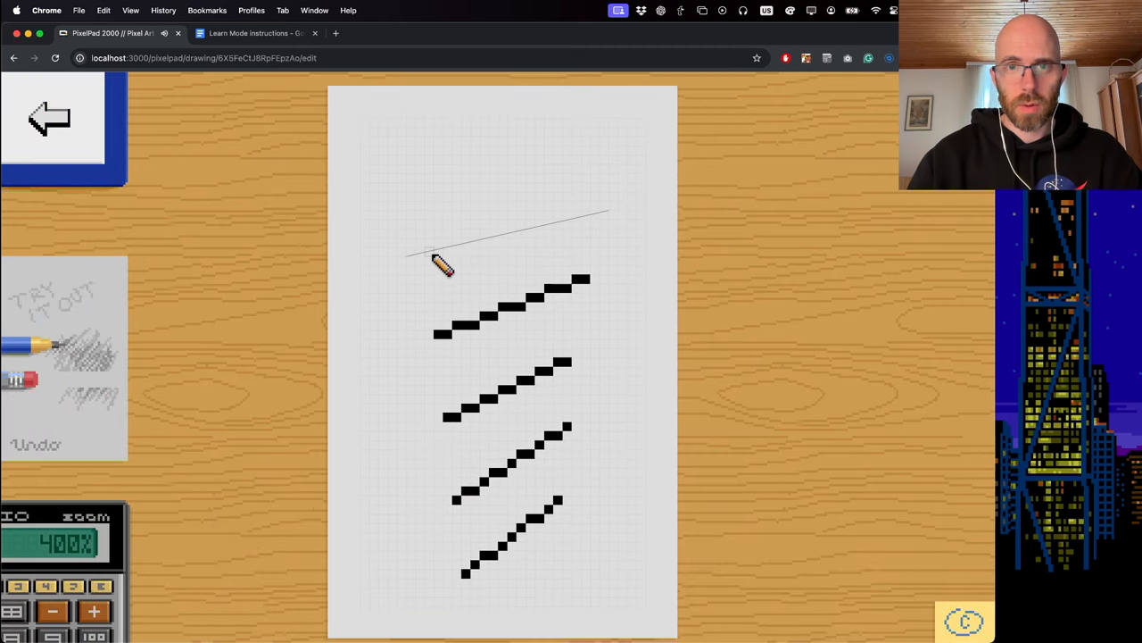
Step: Draw a 2:9 diagonal alternating 4- and 5-pixel segments, scoring 90%
click(93, 611)
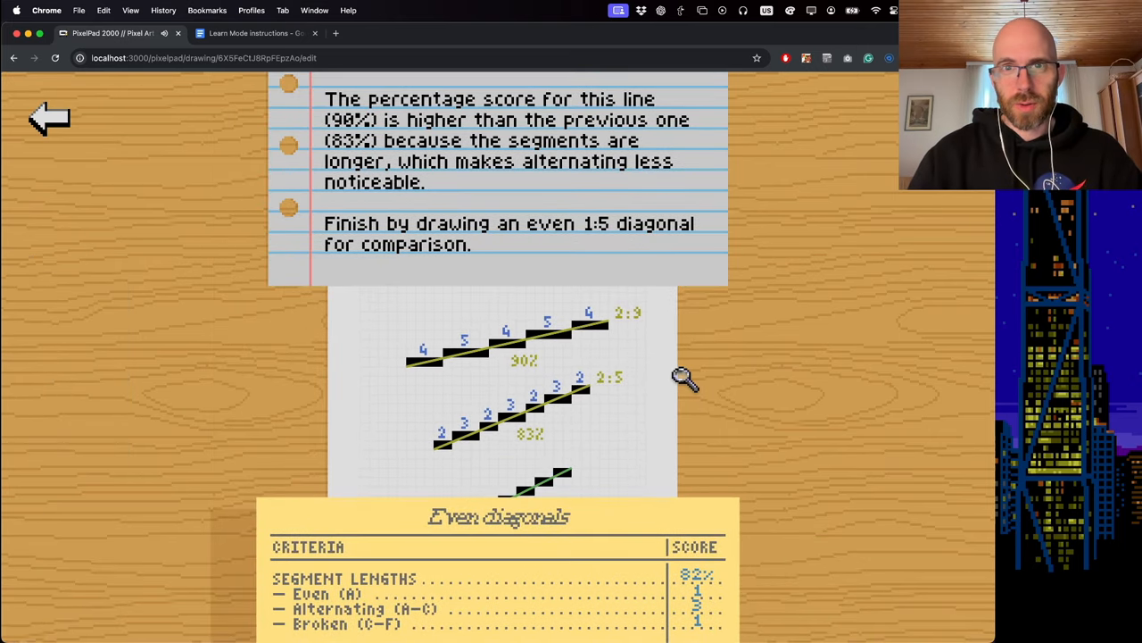
mouse_move(535, 378)
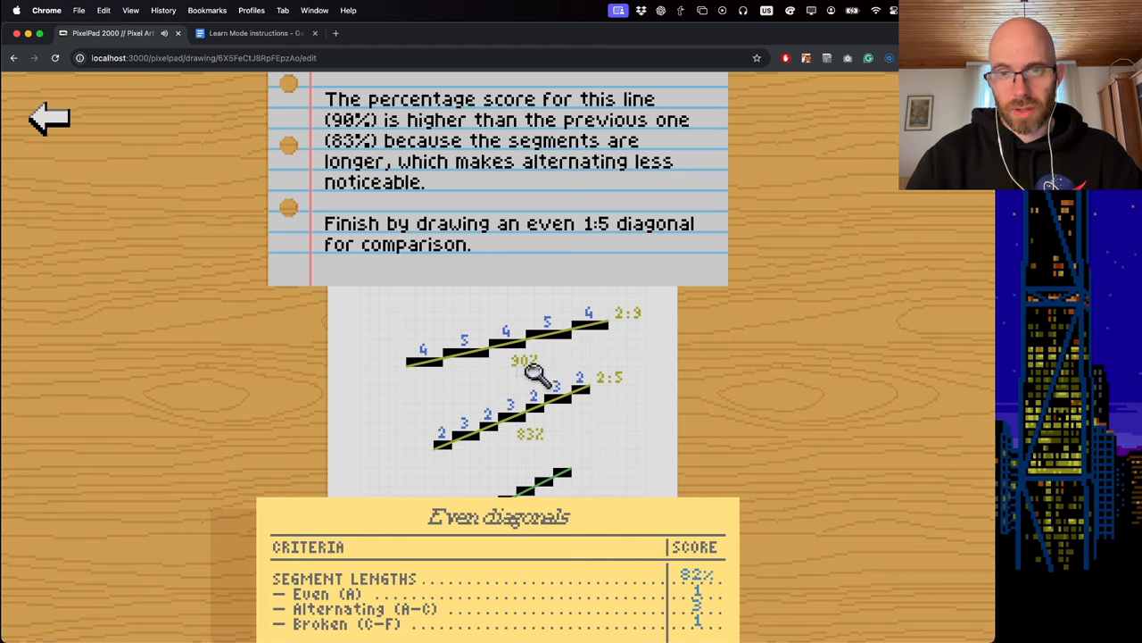
mouse_move(540, 412)
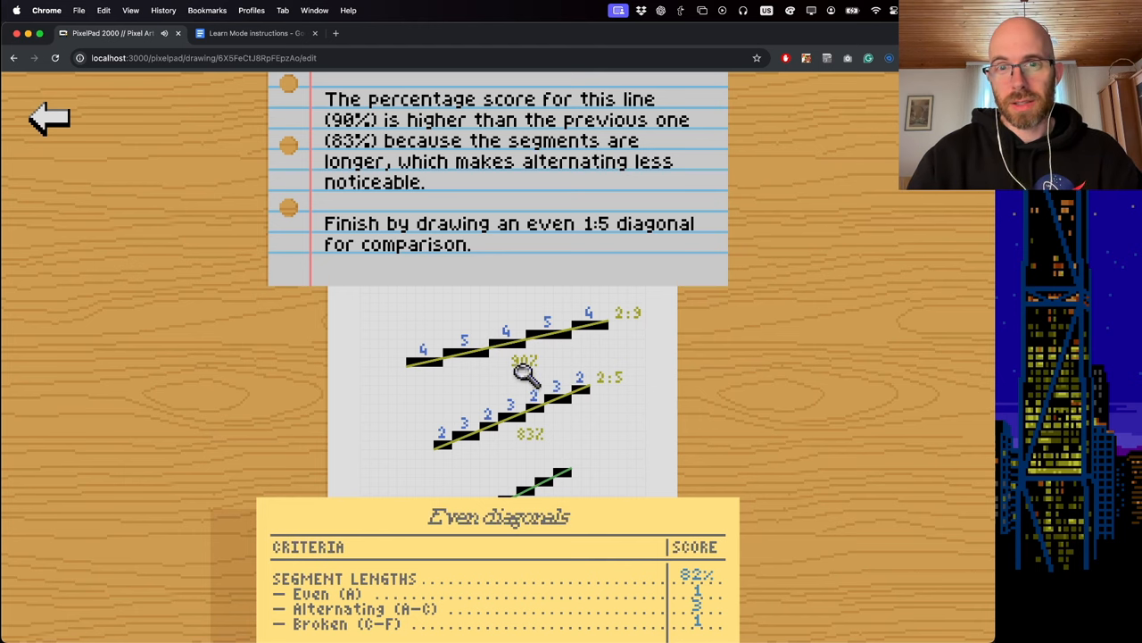
mouse_move(651, 325)
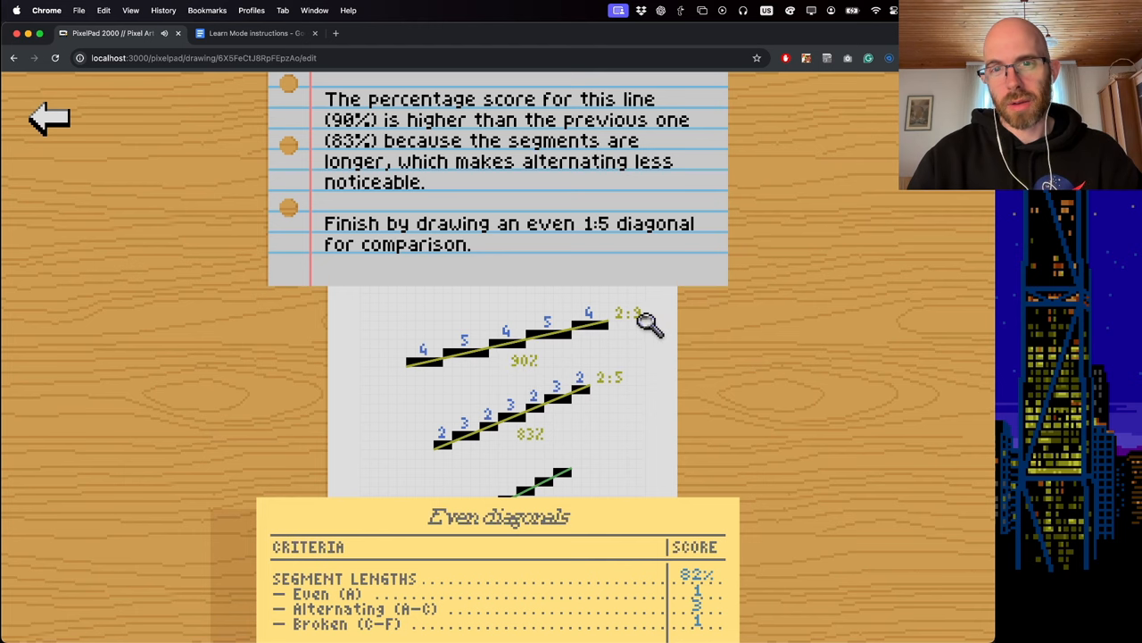
mouse_move(444, 391)
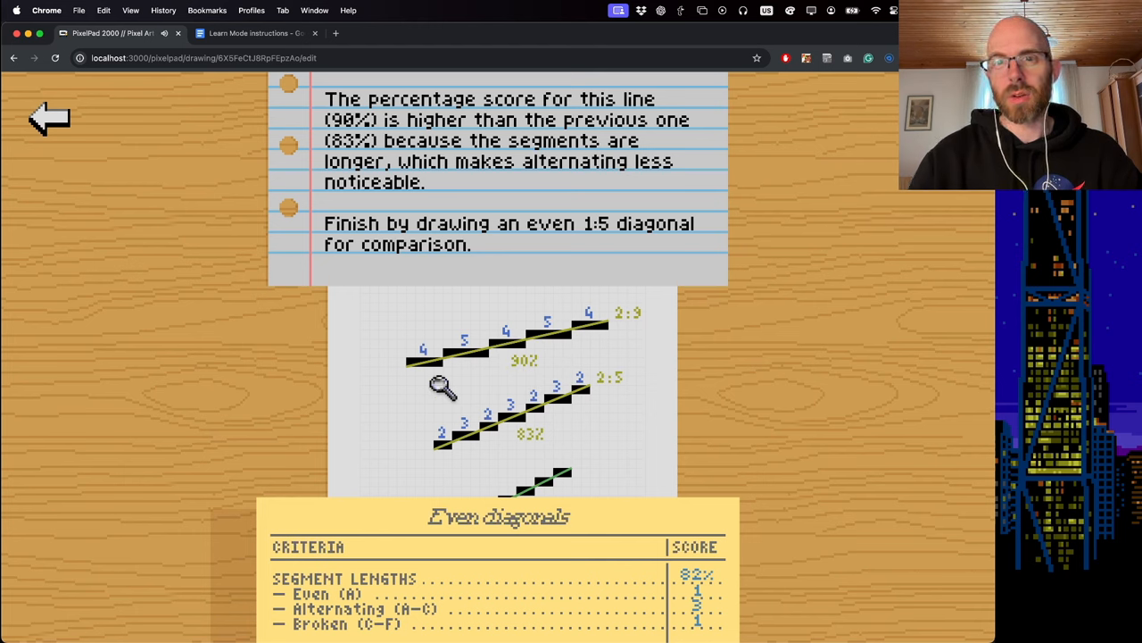
mouse_move(602, 330)
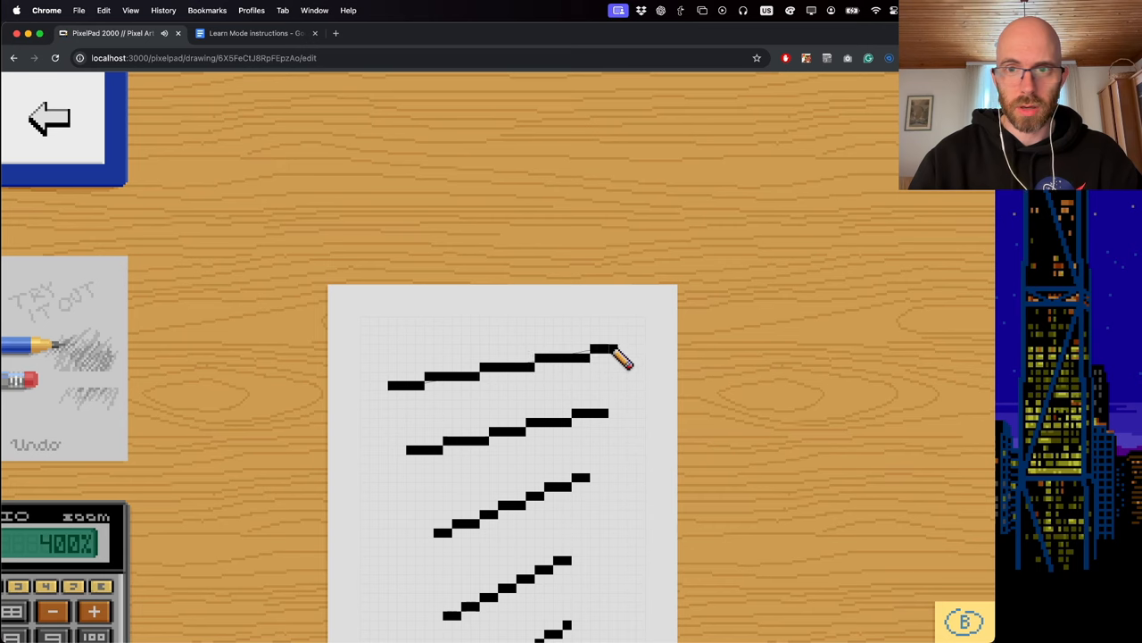
Step: Draw an even shallow 1:5 diagonal, finishing with a B grade, and exit to Tutorials
drag(625, 357, 535, 344)
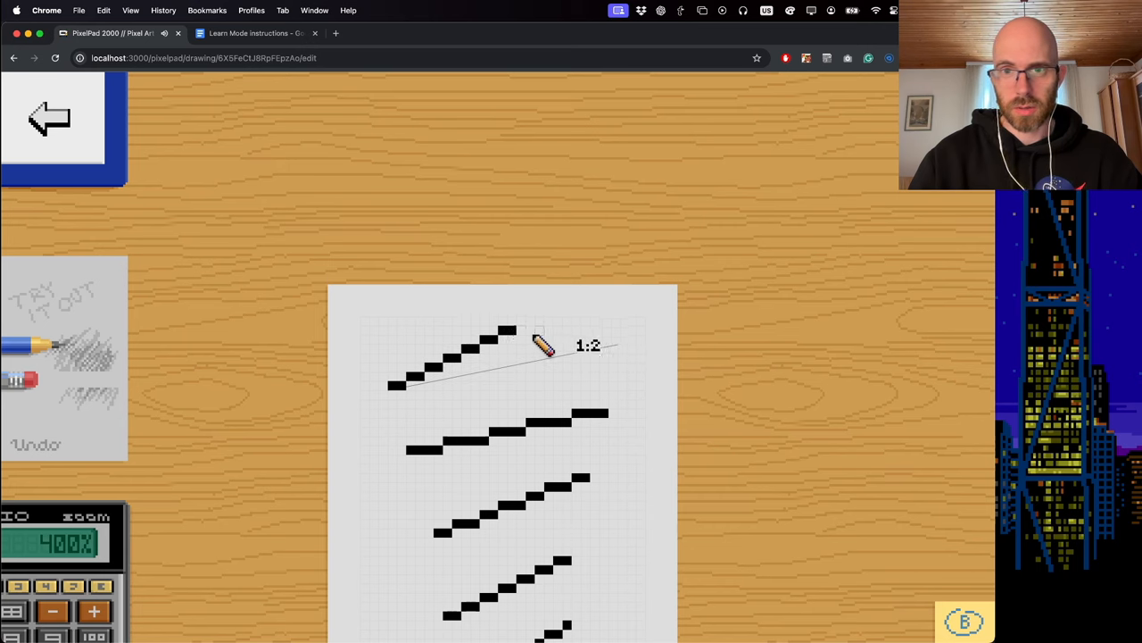
drag(535, 346, 625, 355)
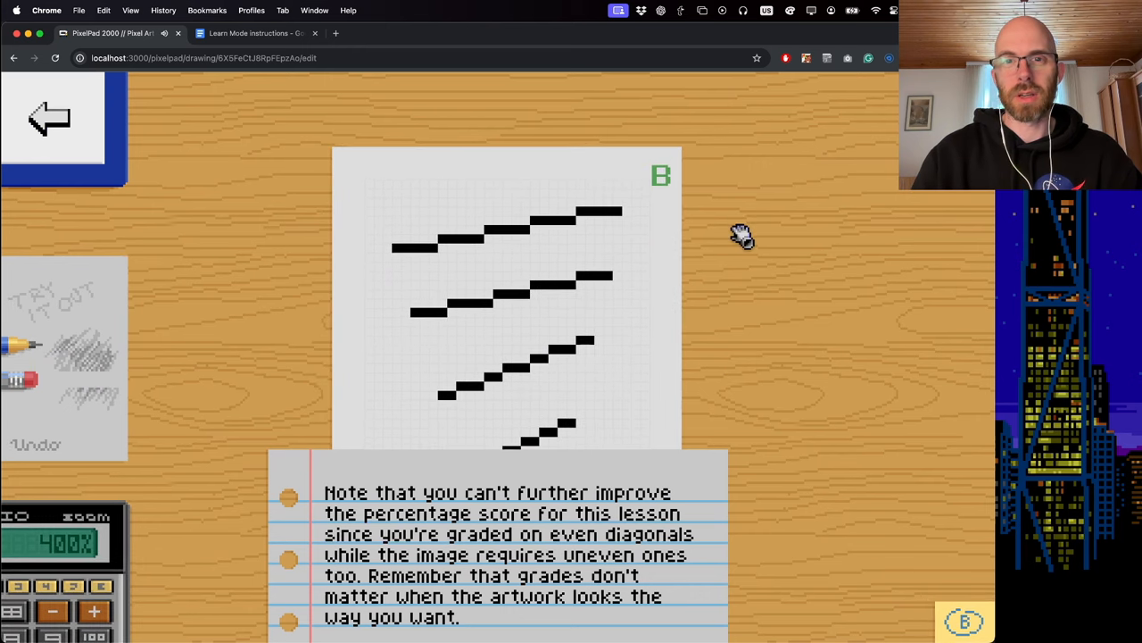
click(52, 610)
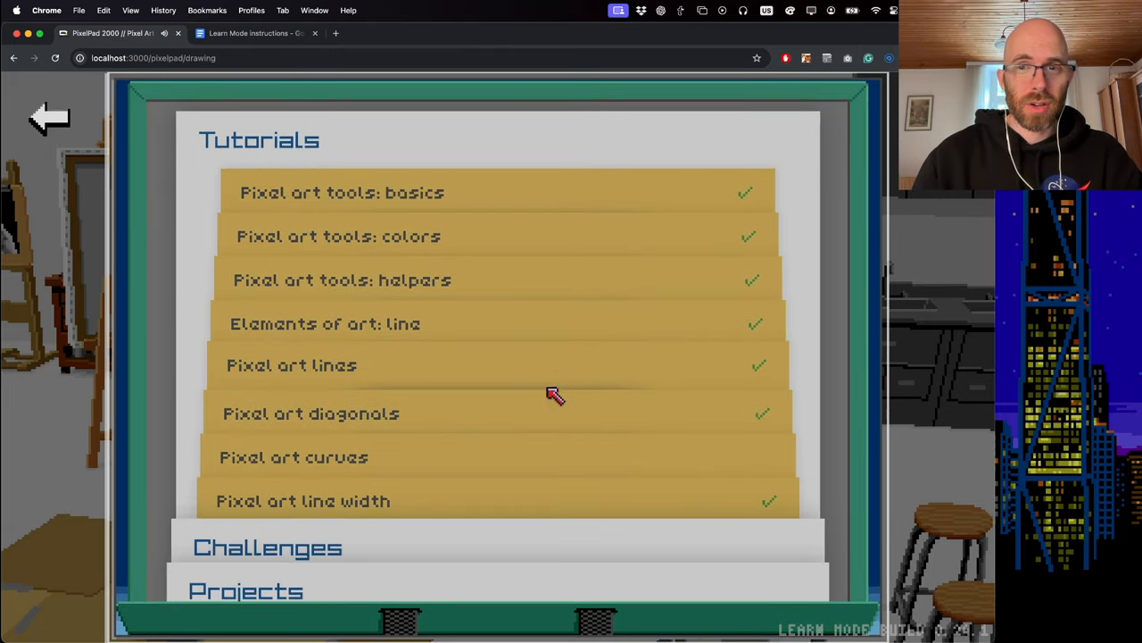
Step: Open the Pixel art curves tutorials and start Abrupt Segment Length Changes
click(294, 457)
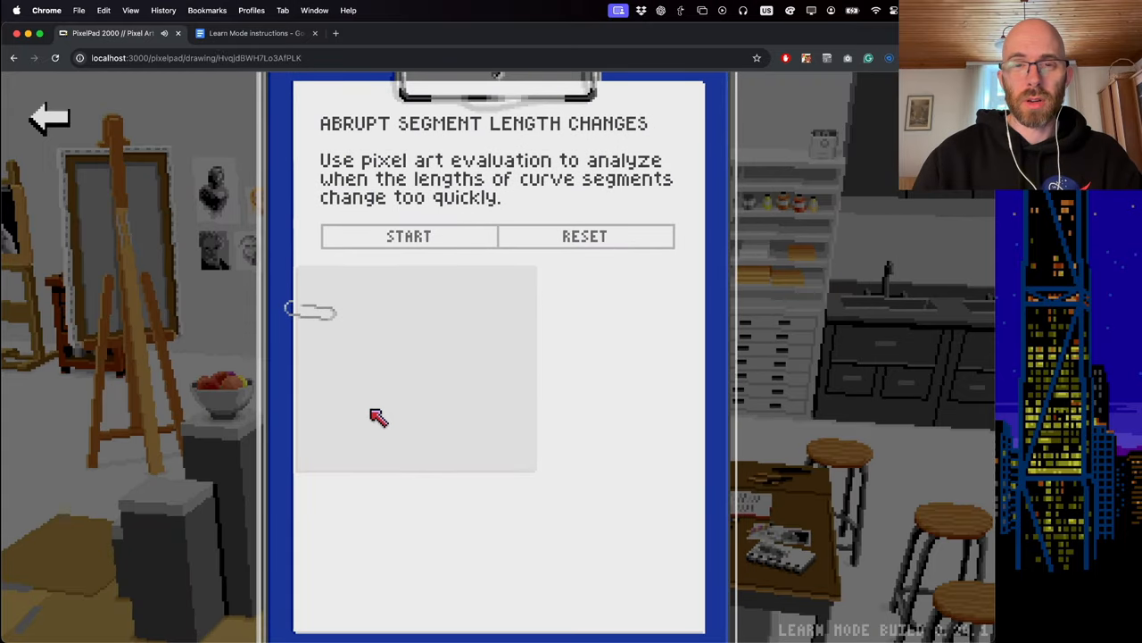
mouse_move(697, 413)
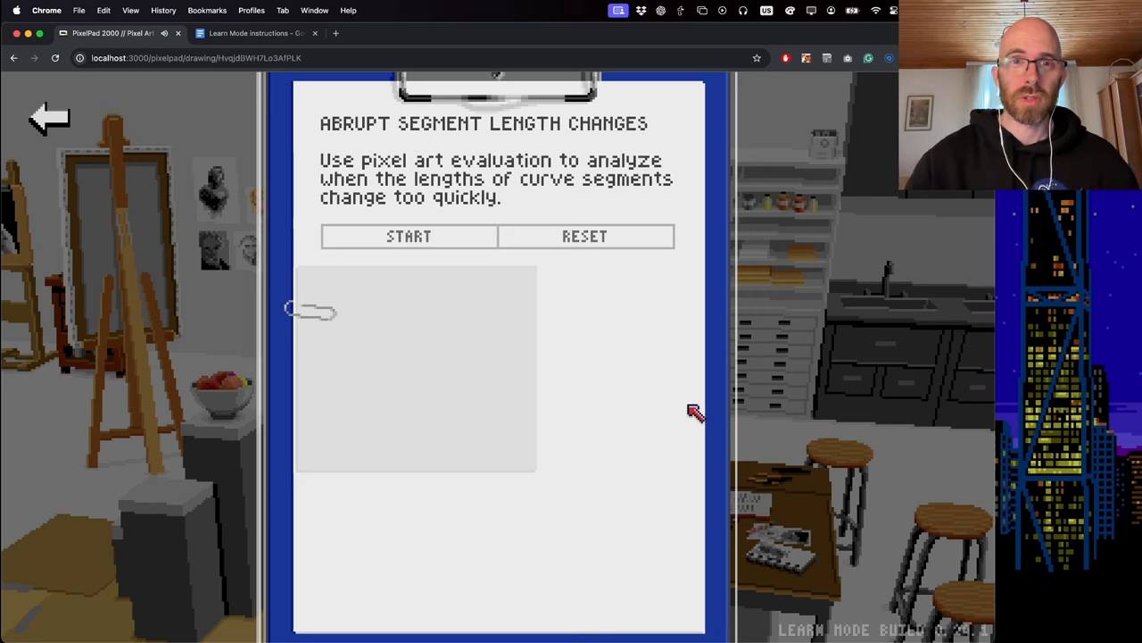
mouse_move(357, 150)
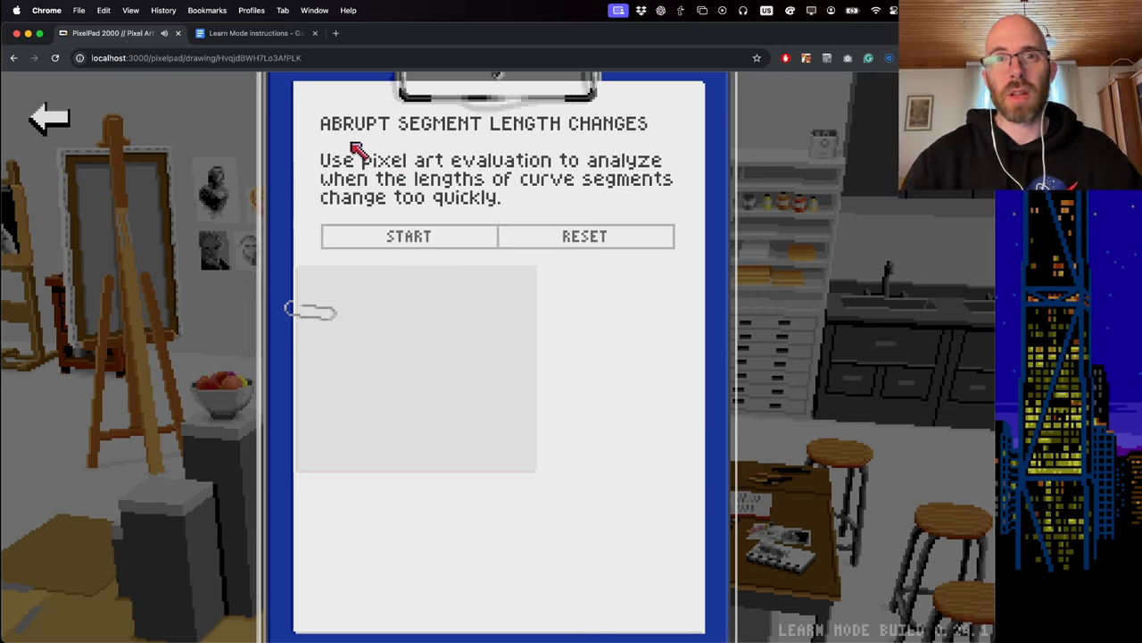
click(407, 236)
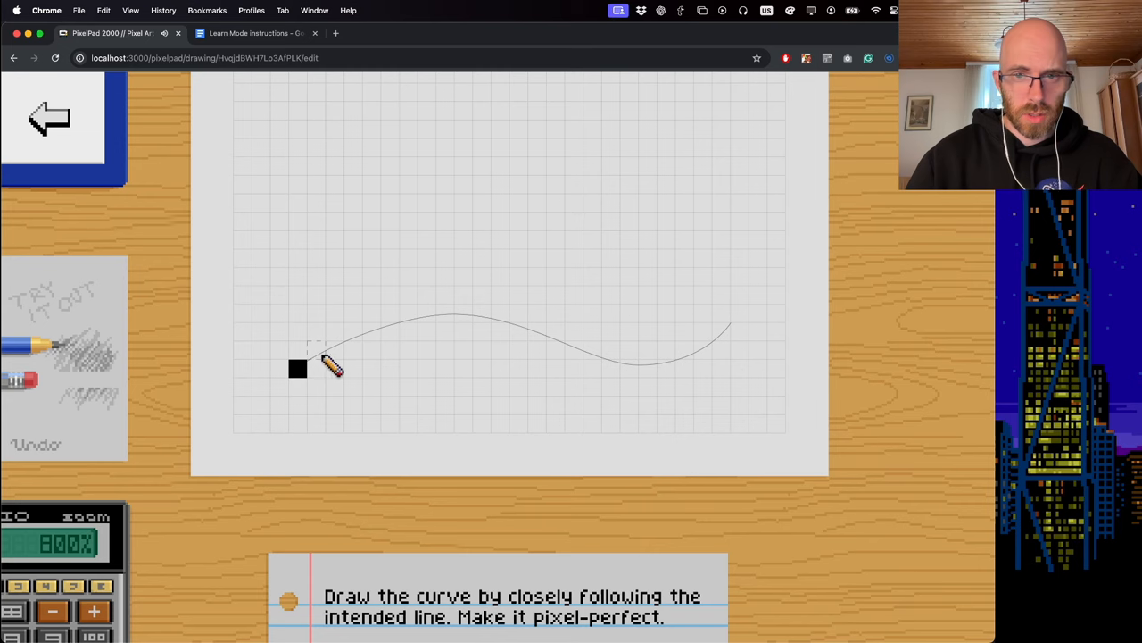
Step: Trace the wavy guide curve as a pixel line from left to right
drag(298, 368, 335, 350)
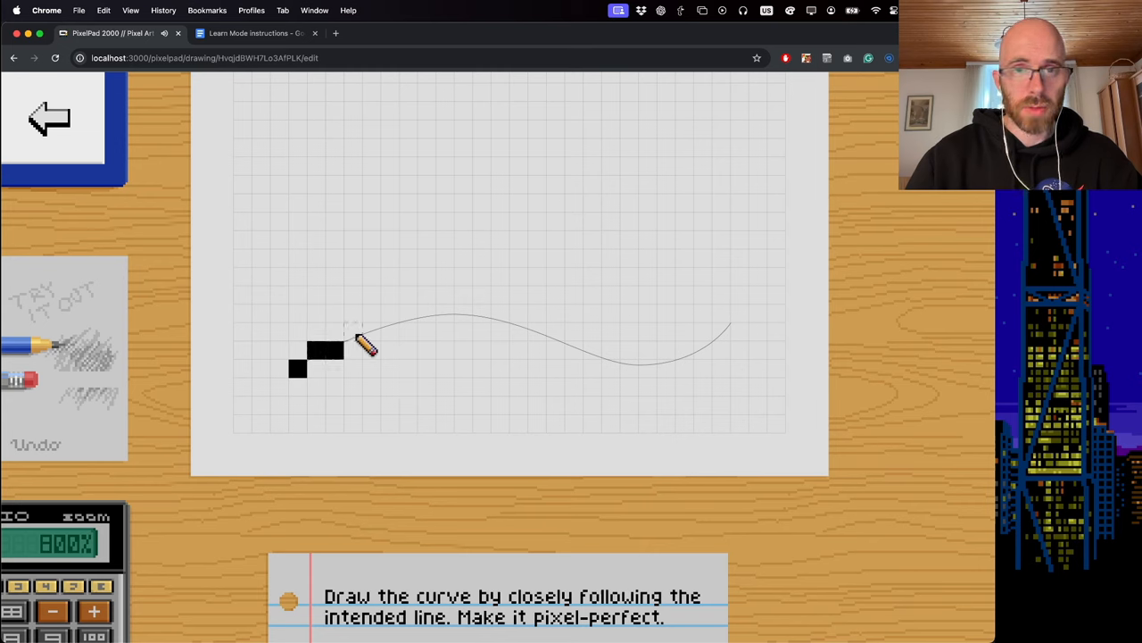
drag(339, 348, 745, 344)
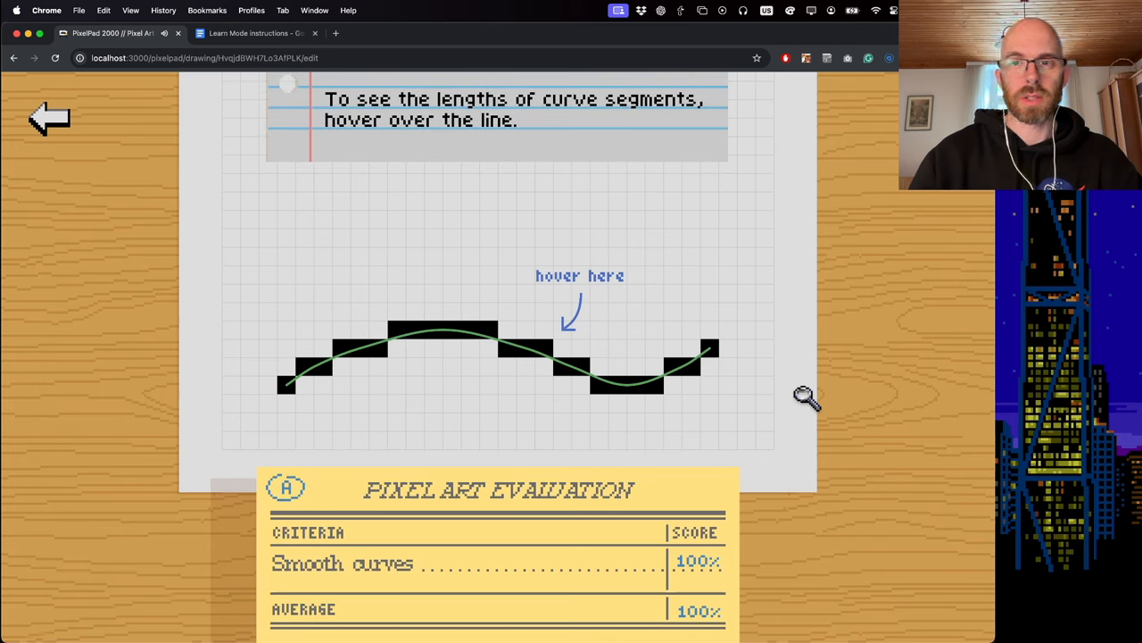
mouse_move(676, 263)
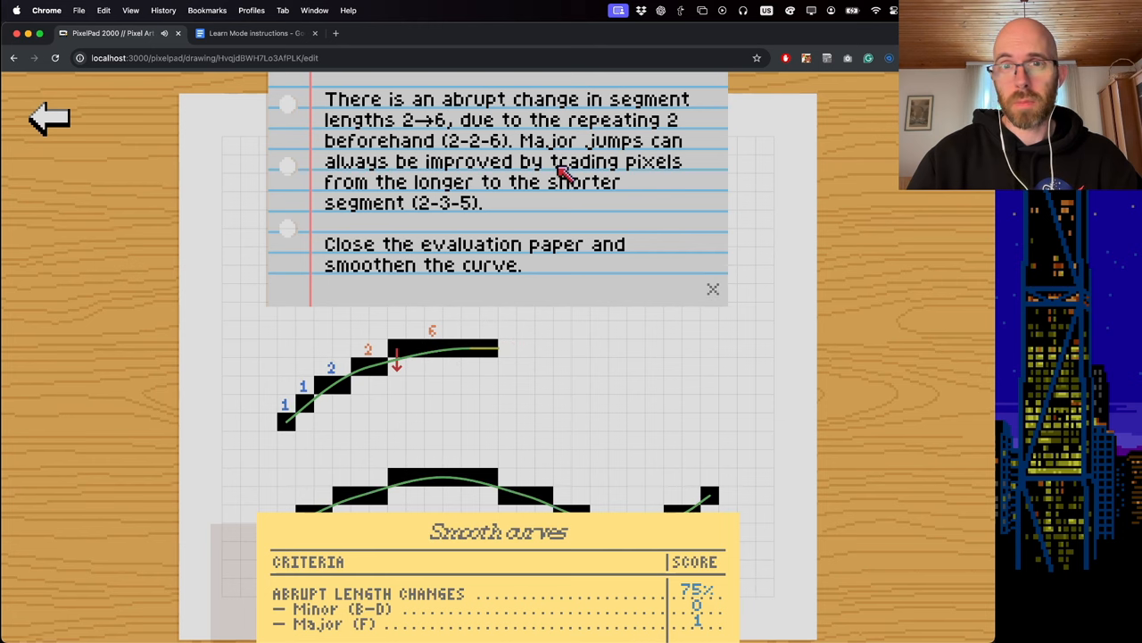
mouse_move(536, 190)
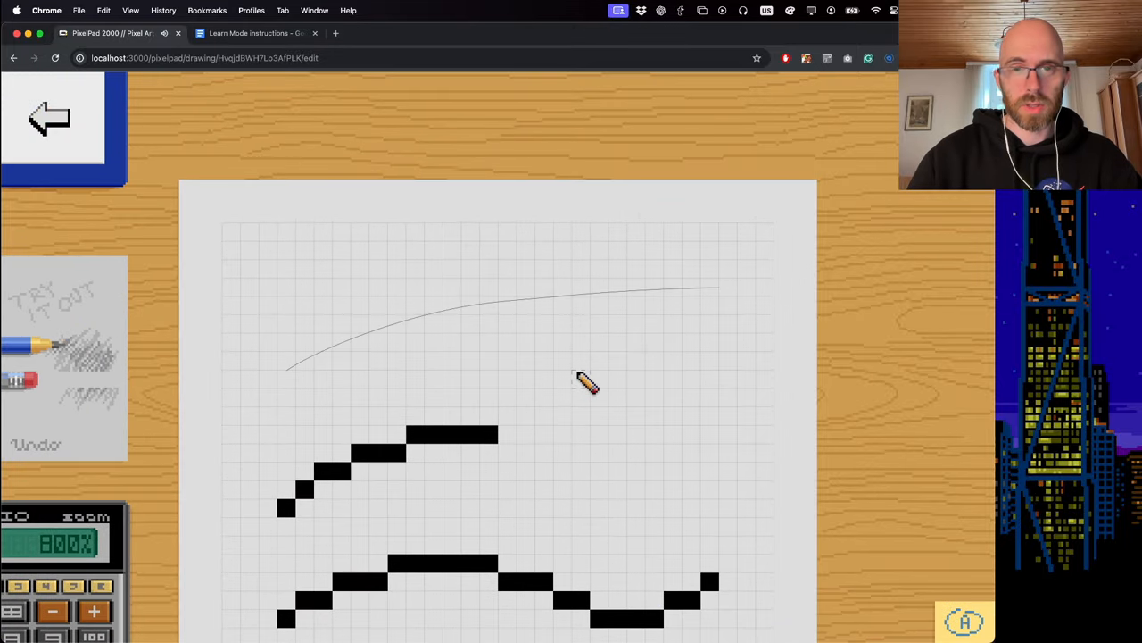
mouse_move(295, 505)
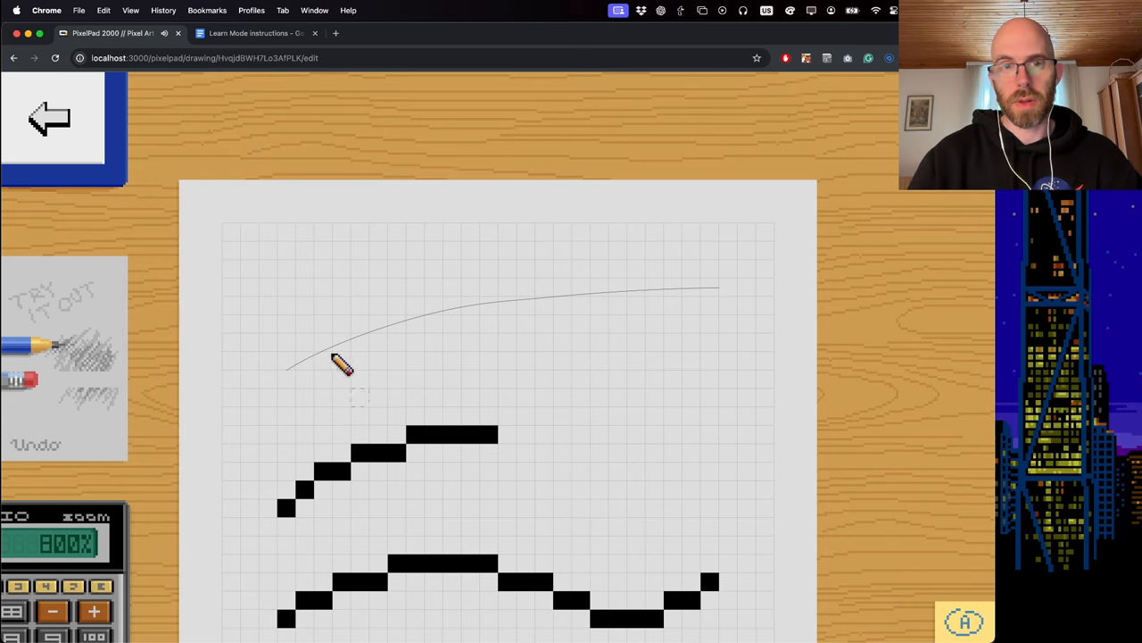
Step: Place the first pixel of the gentler arc
click(317, 353)
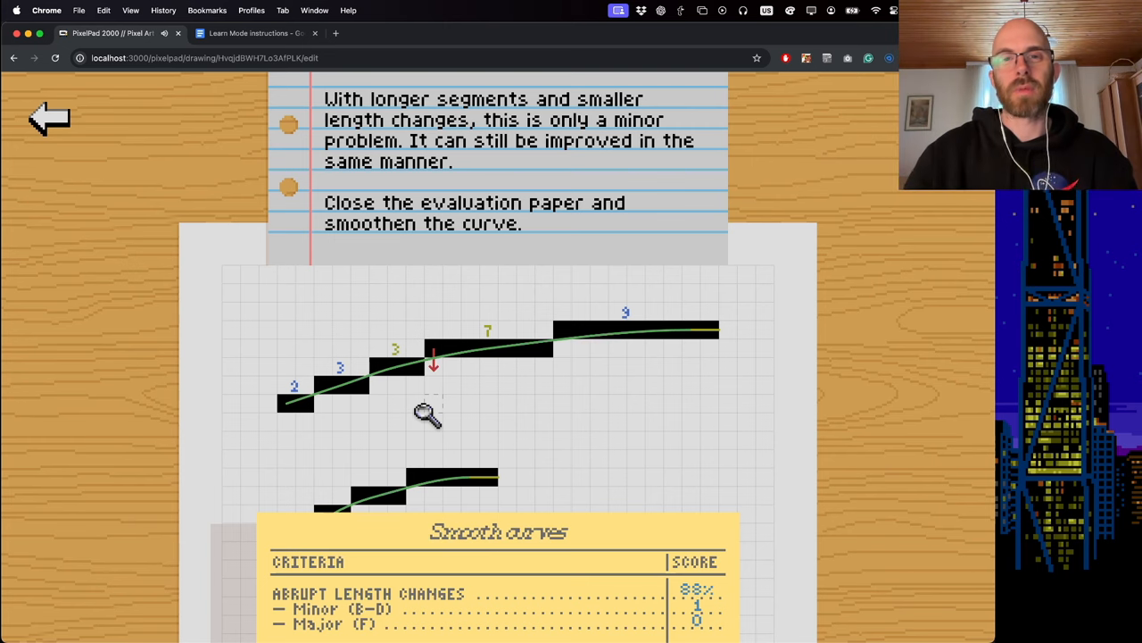
mouse_move(450, 406)
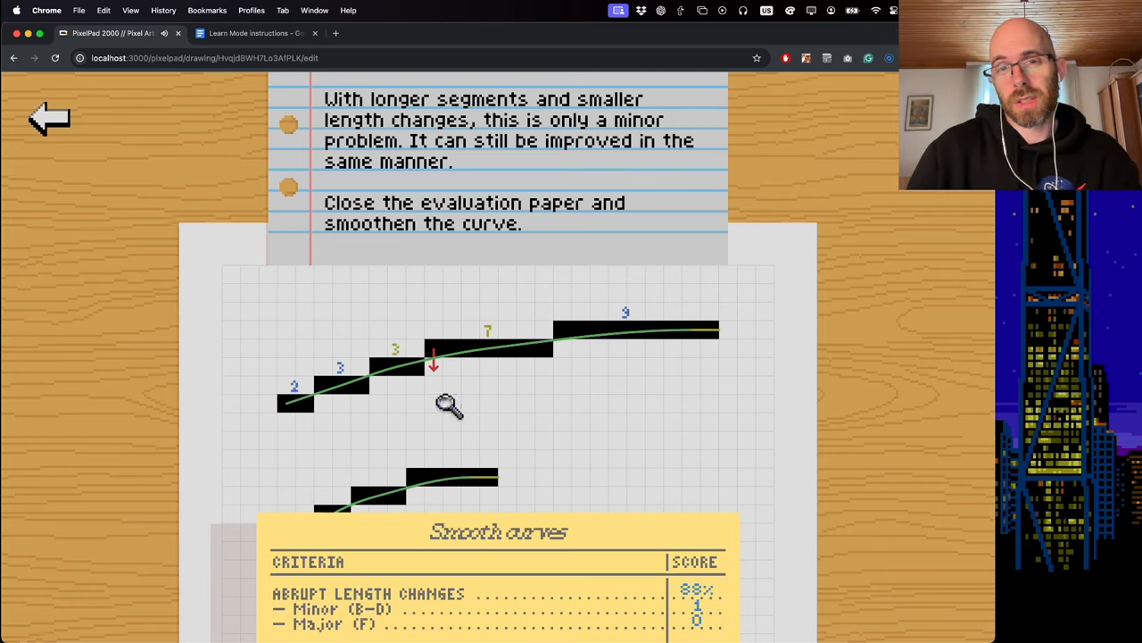
mouse_move(527, 417)
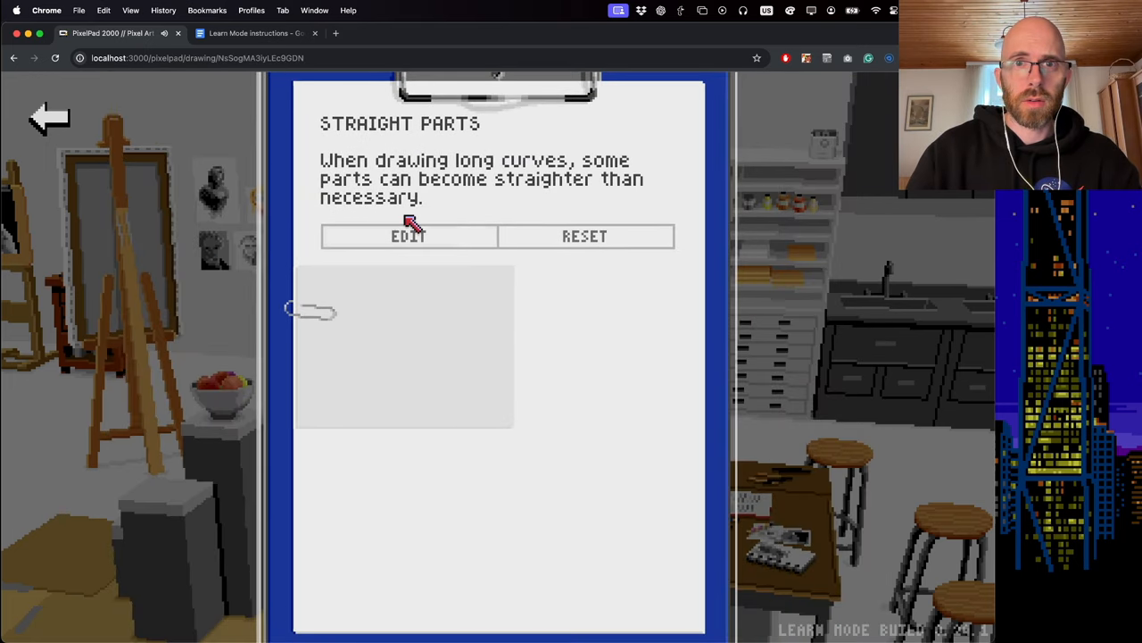
Step: Open the Straight Parts drawing and advance to the next drawing step
click(408, 236)
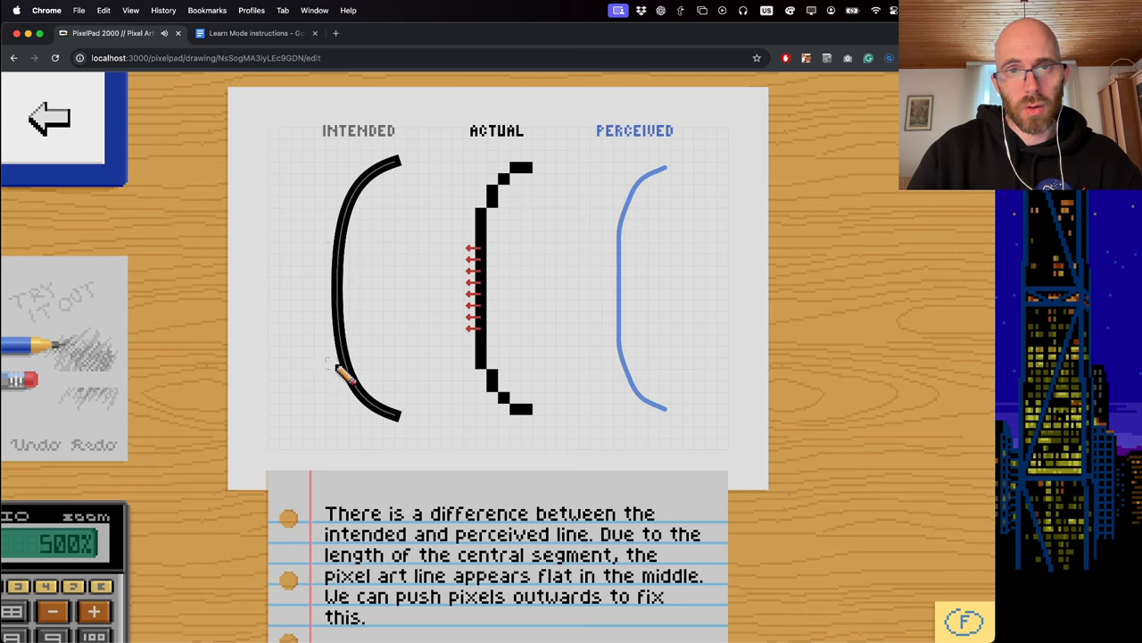
mouse_move(322, 295)
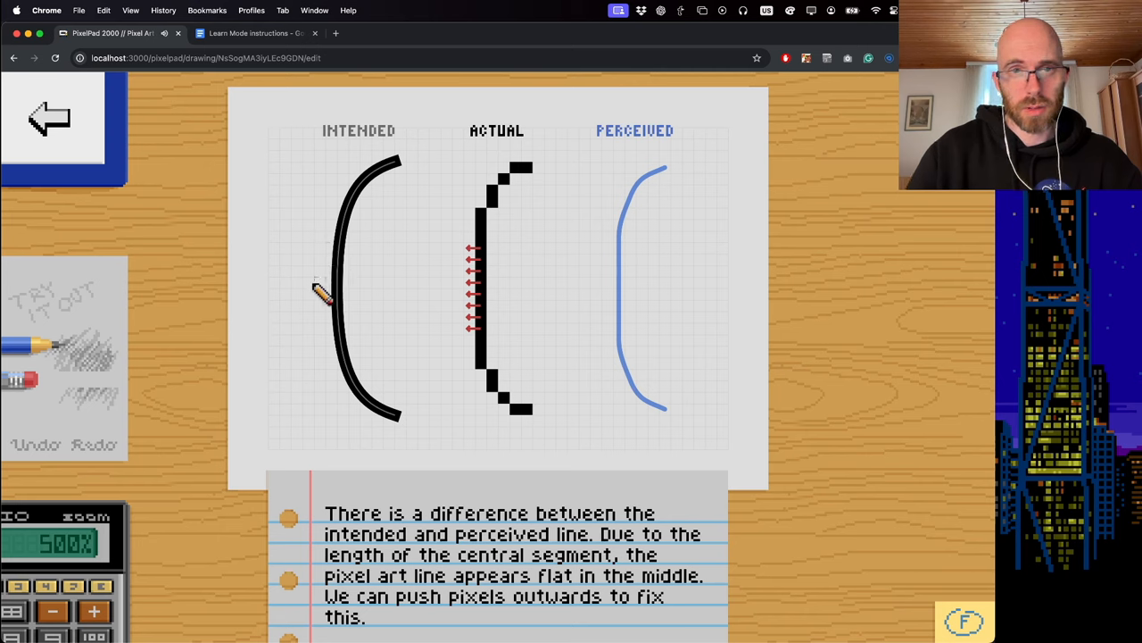
mouse_move(500, 248)
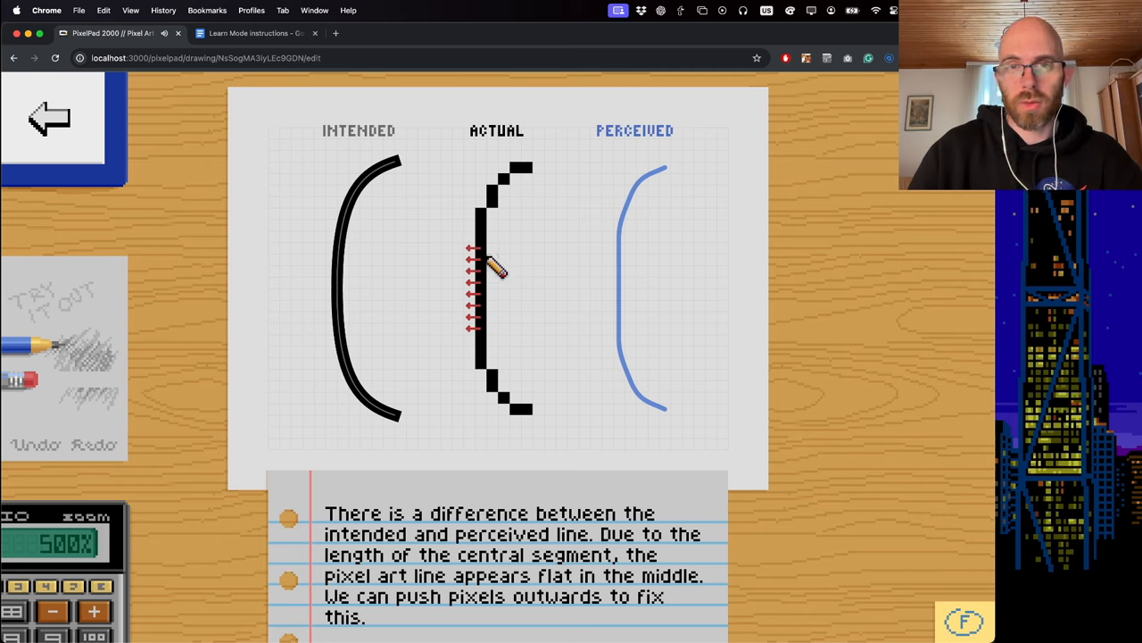
mouse_move(497, 299)
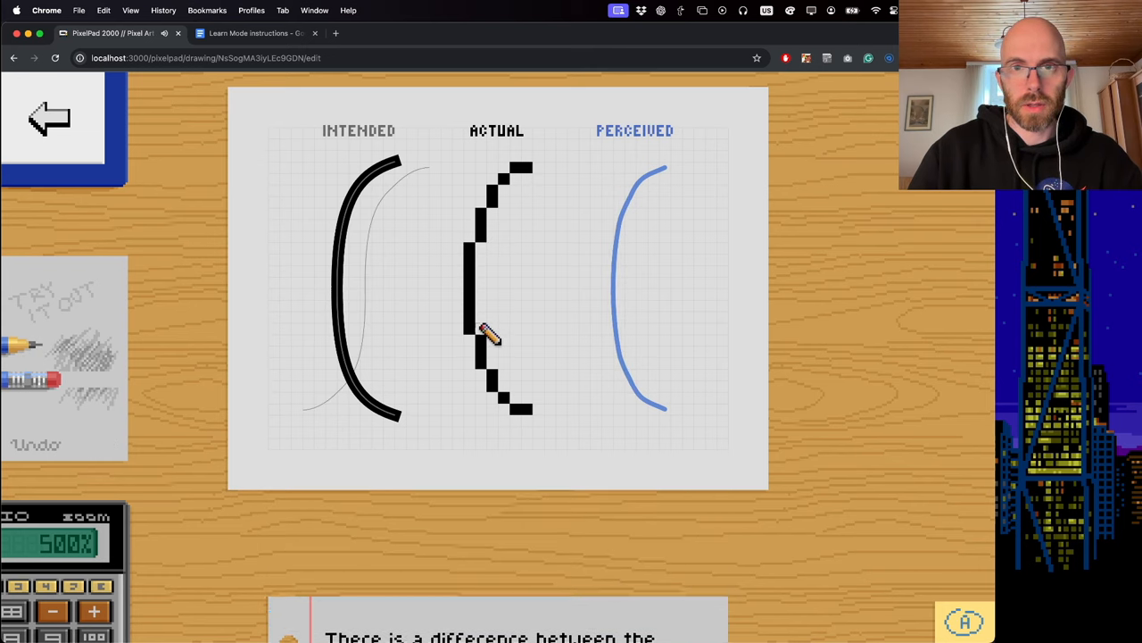
click(94, 610)
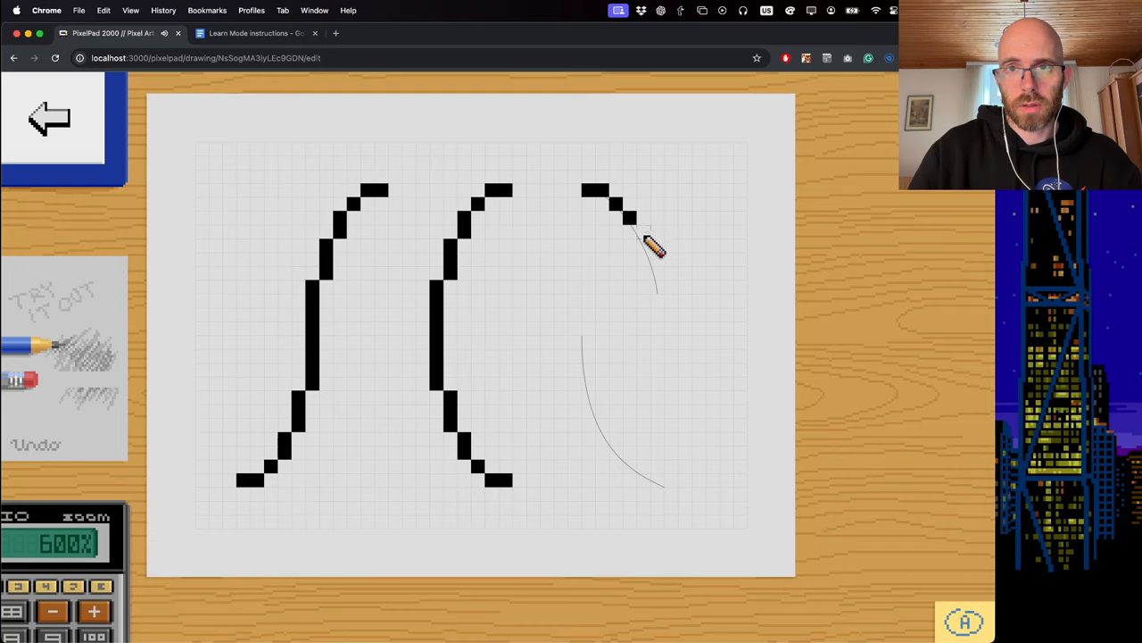
Step: Draw pixels down along the third curve's guide
drag(651, 246, 638, 482)
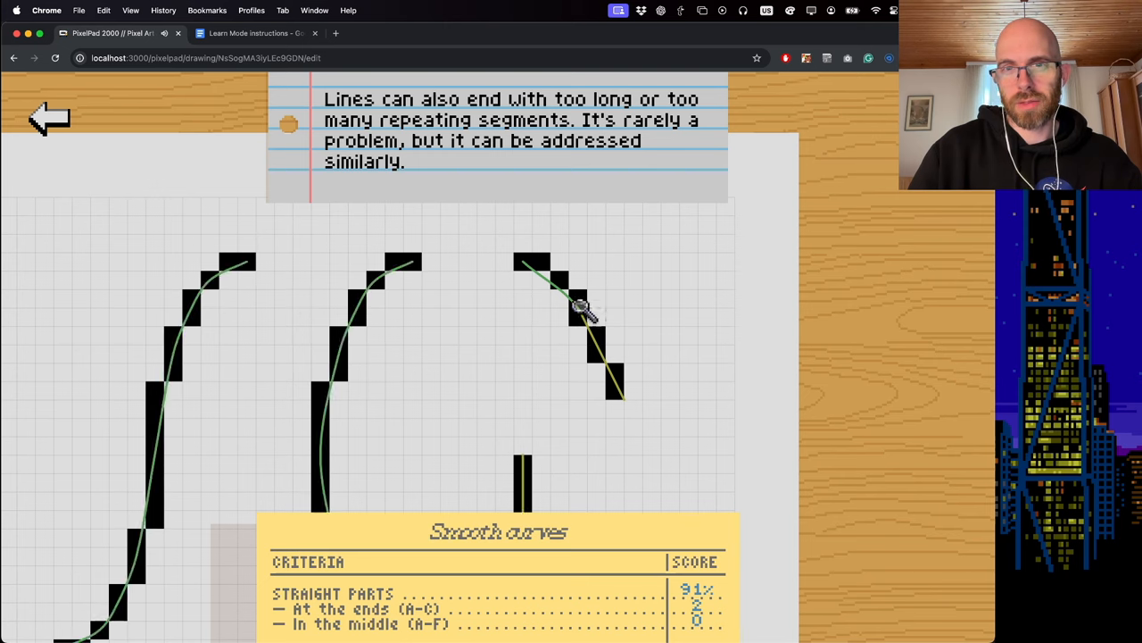
mouse_move(678, 393)
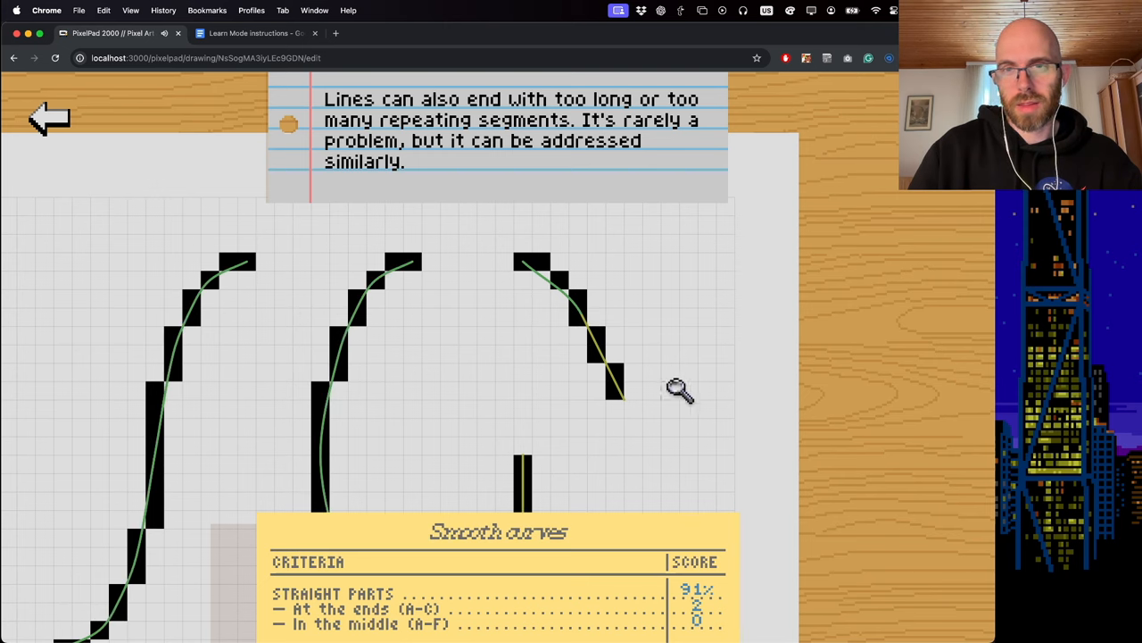
mouse_move(616, 312)
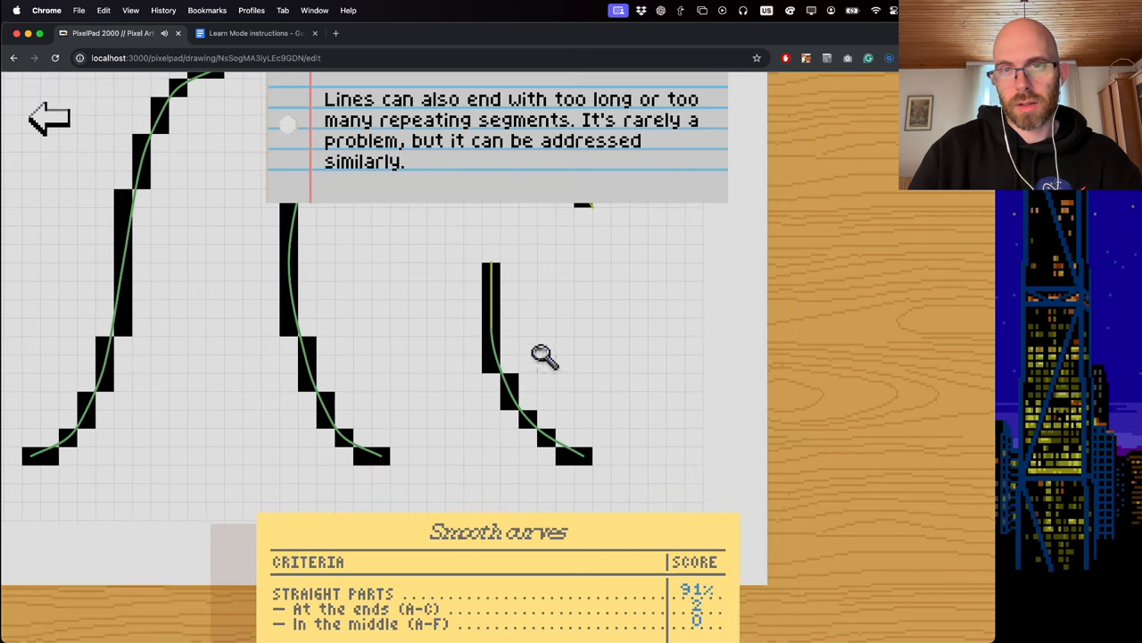
mouse_move(473, 245)
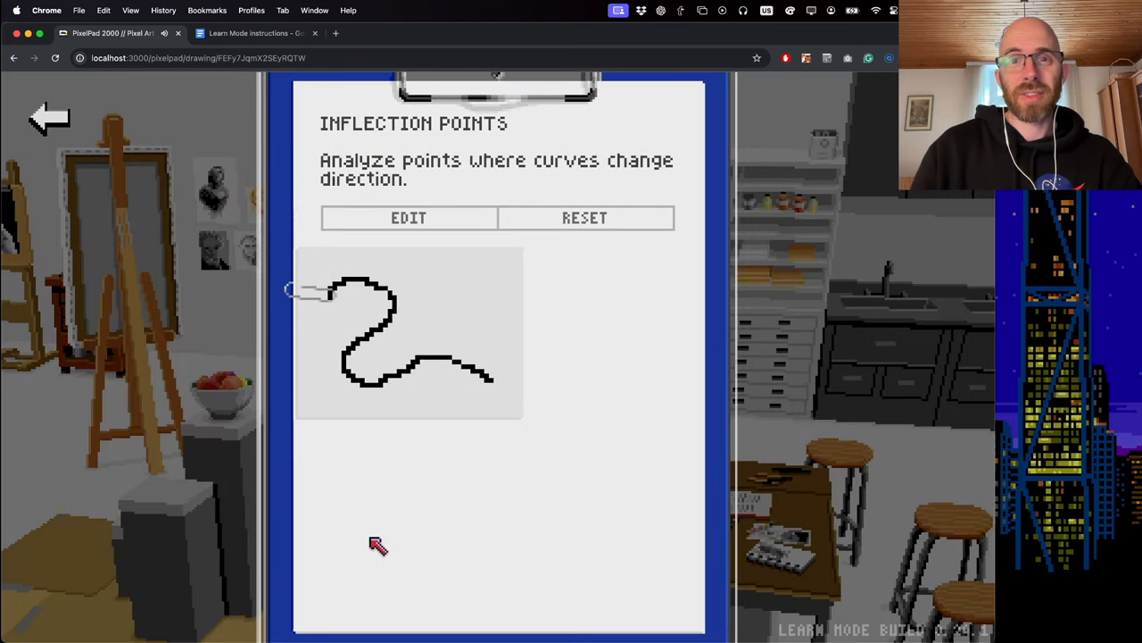
Step: Open the Inflection Points tutorial drawing
click(408, 217)
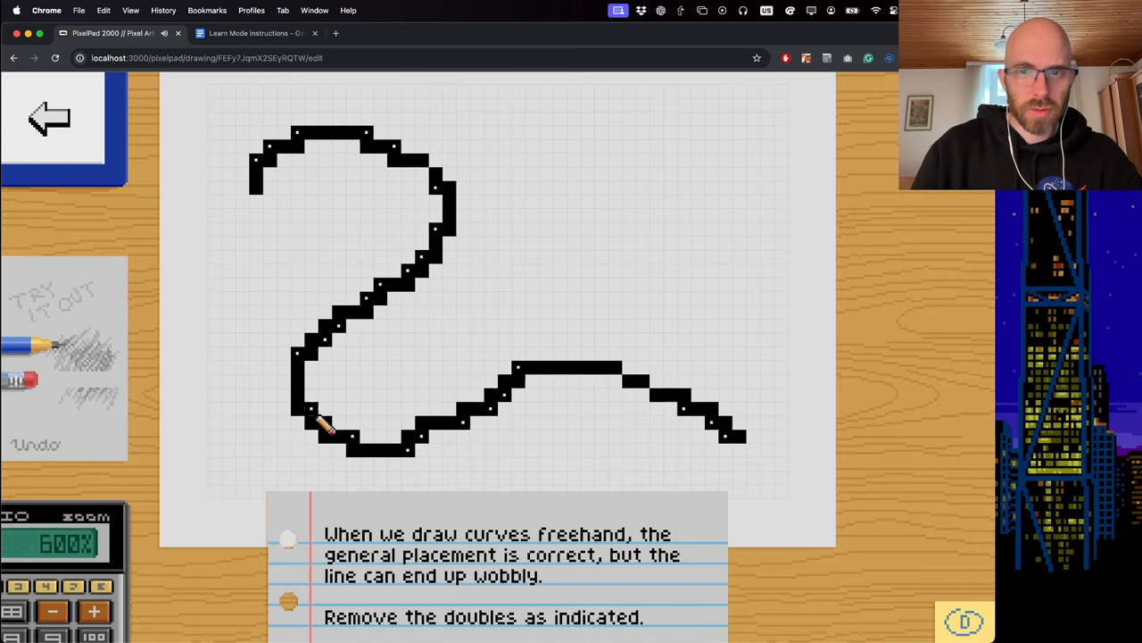
mouse_move(438, 444)
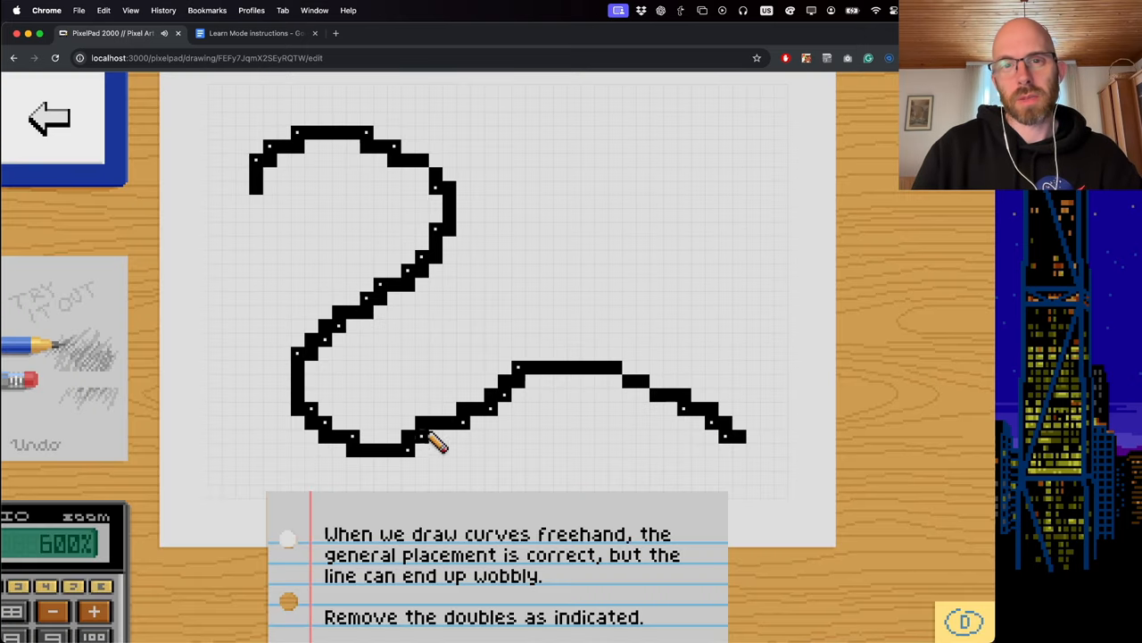
mouse_move(397, 366)
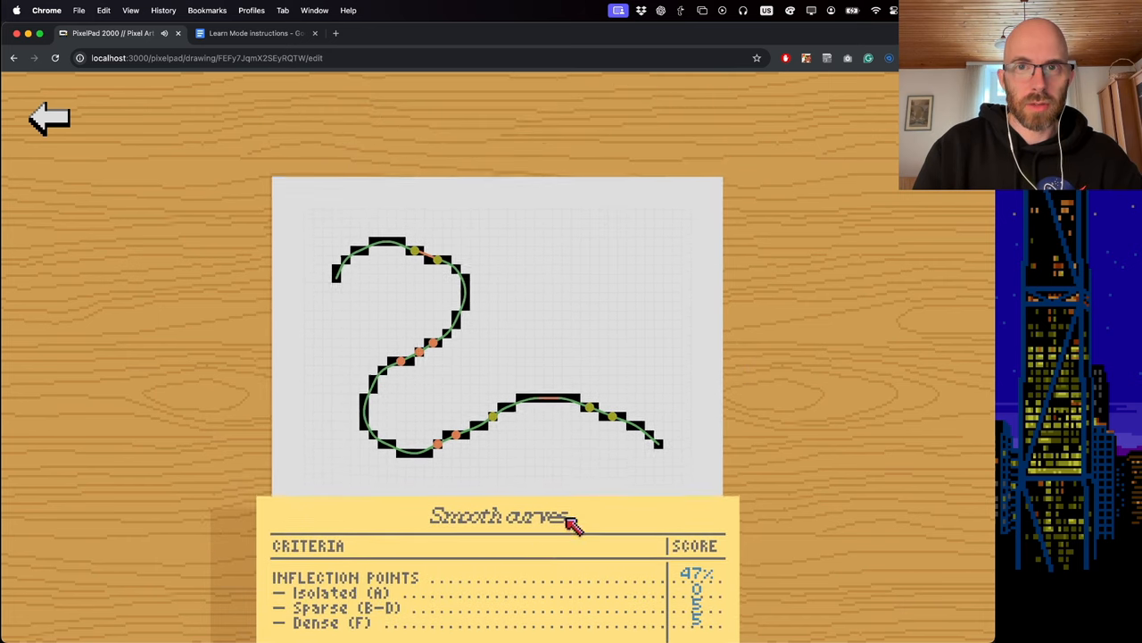
mouse_move(700, 578)
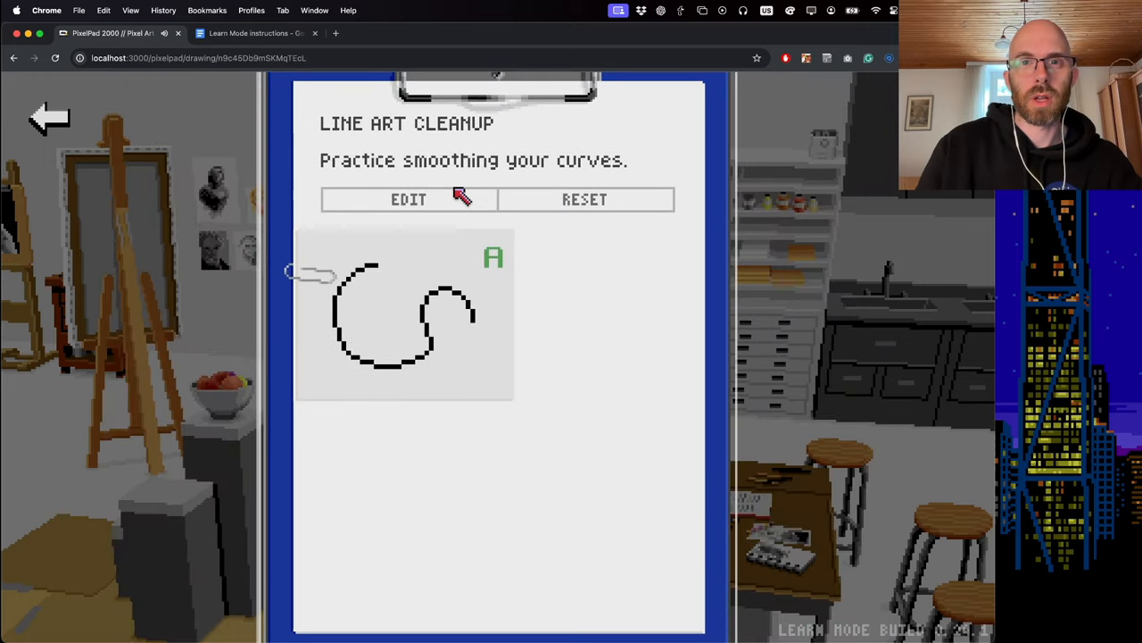
Step: Open the A-graded Line Art Cleanup drawing via EDIT
click(408, 199)
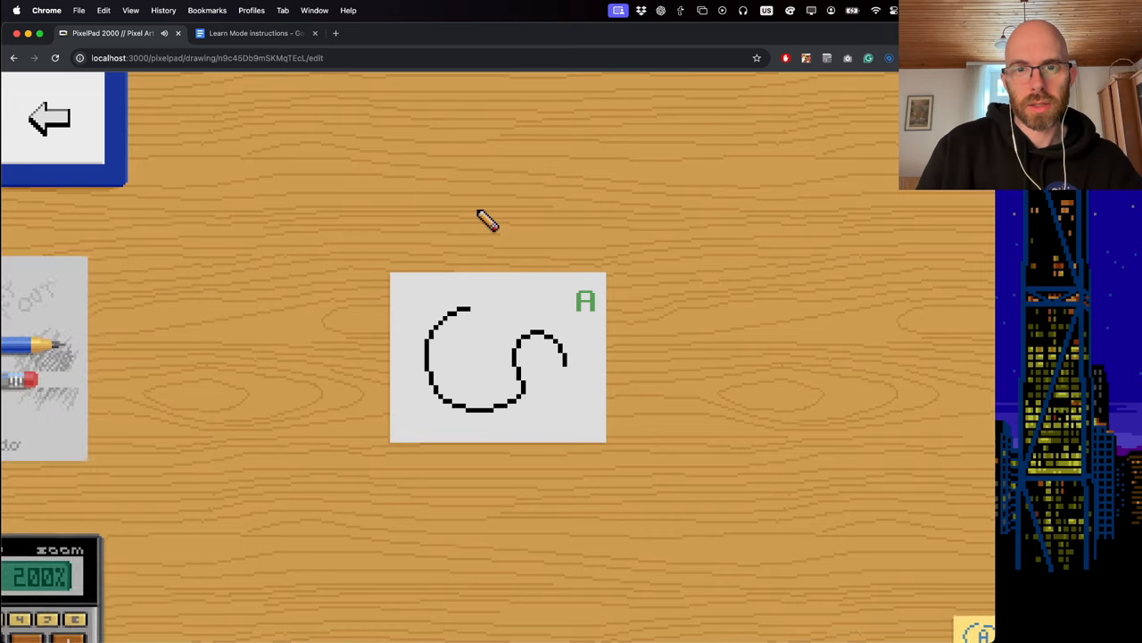